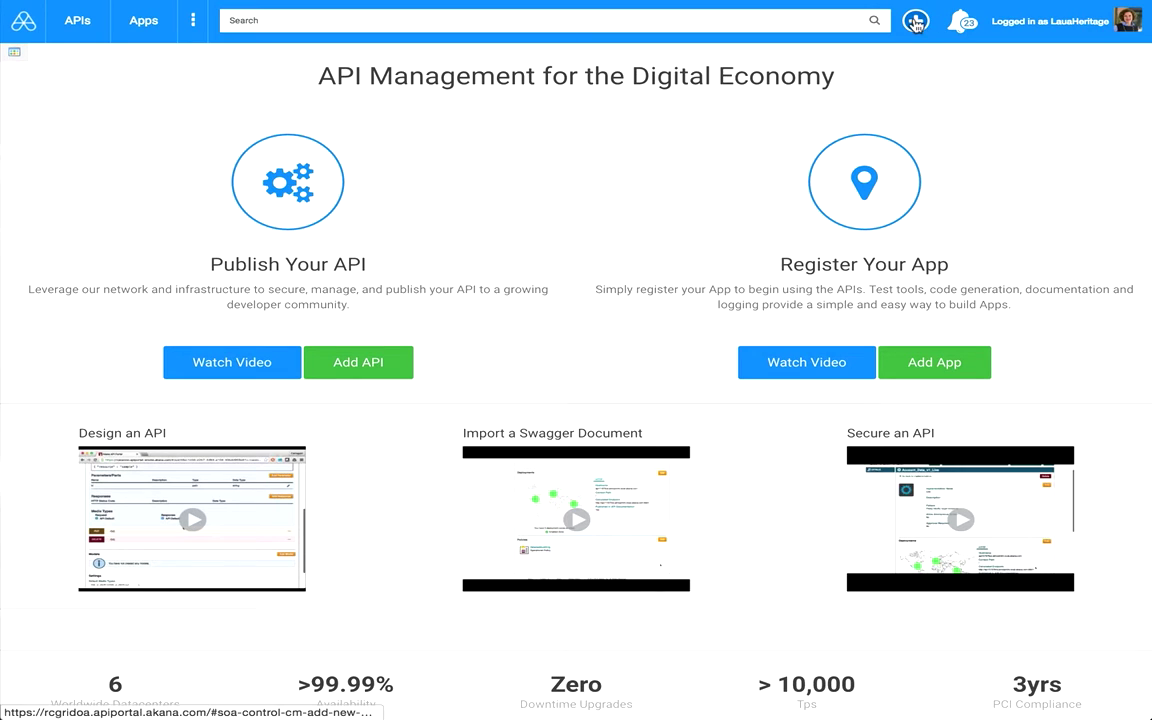
Add a new API named 'Account Data' with the Orchestration pattern and save it
click(916, 21)
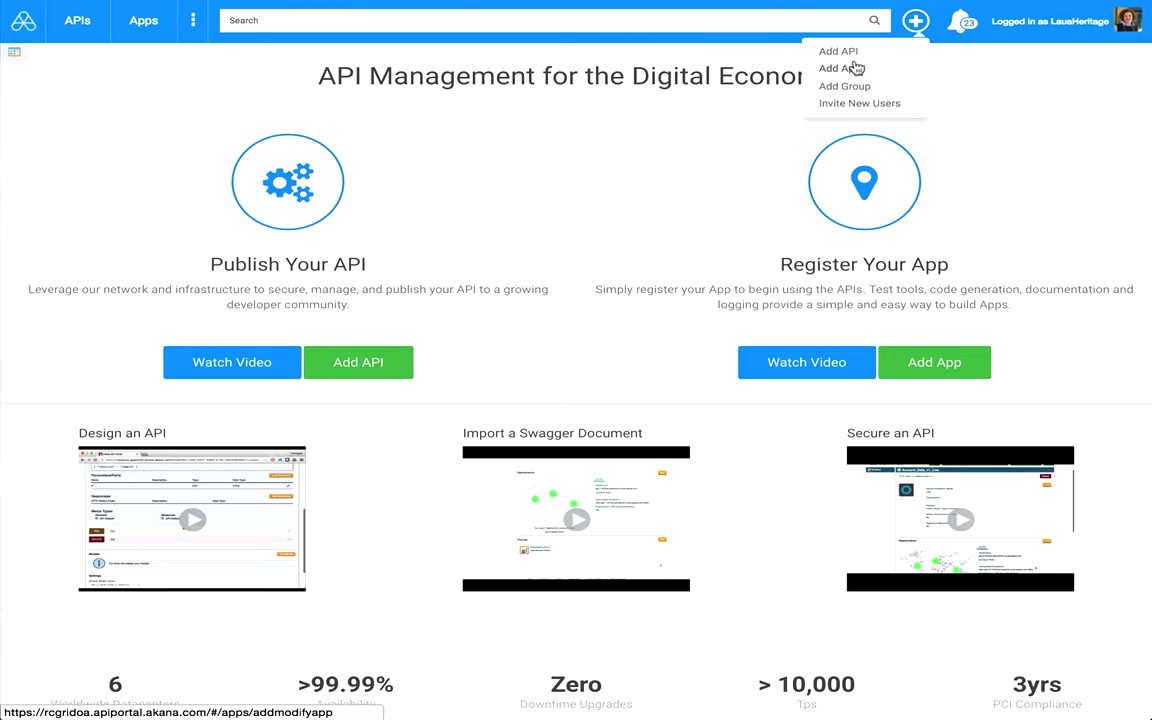
click(838, 51)
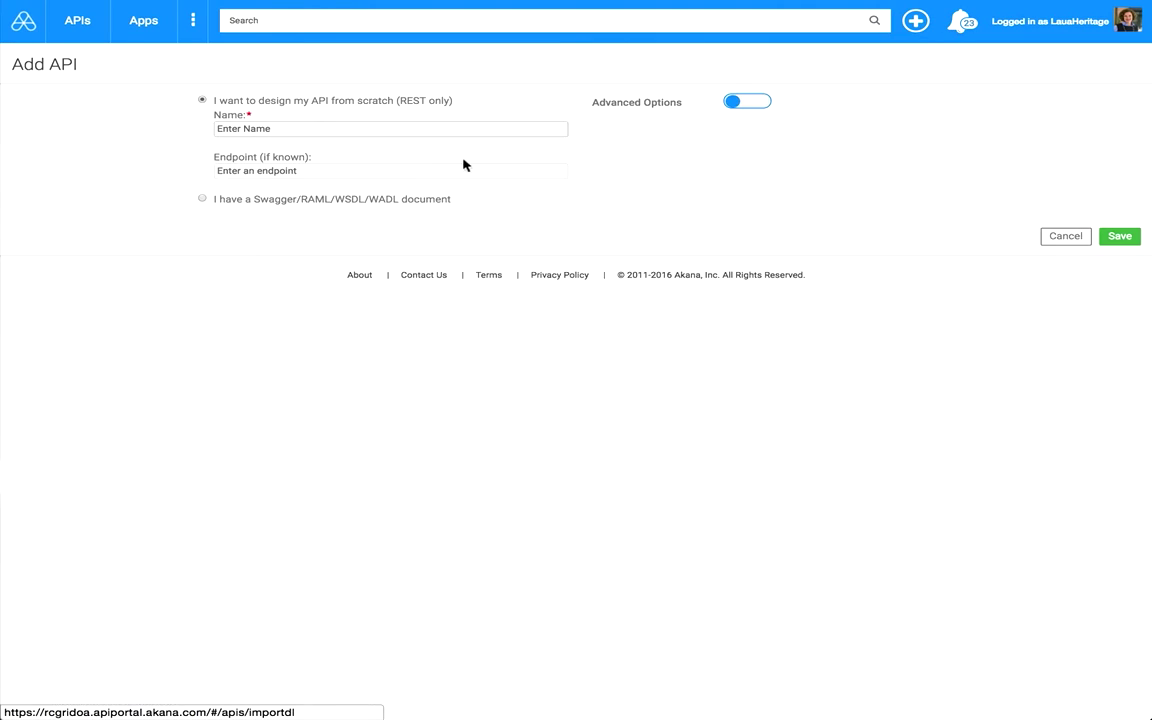
text(A)
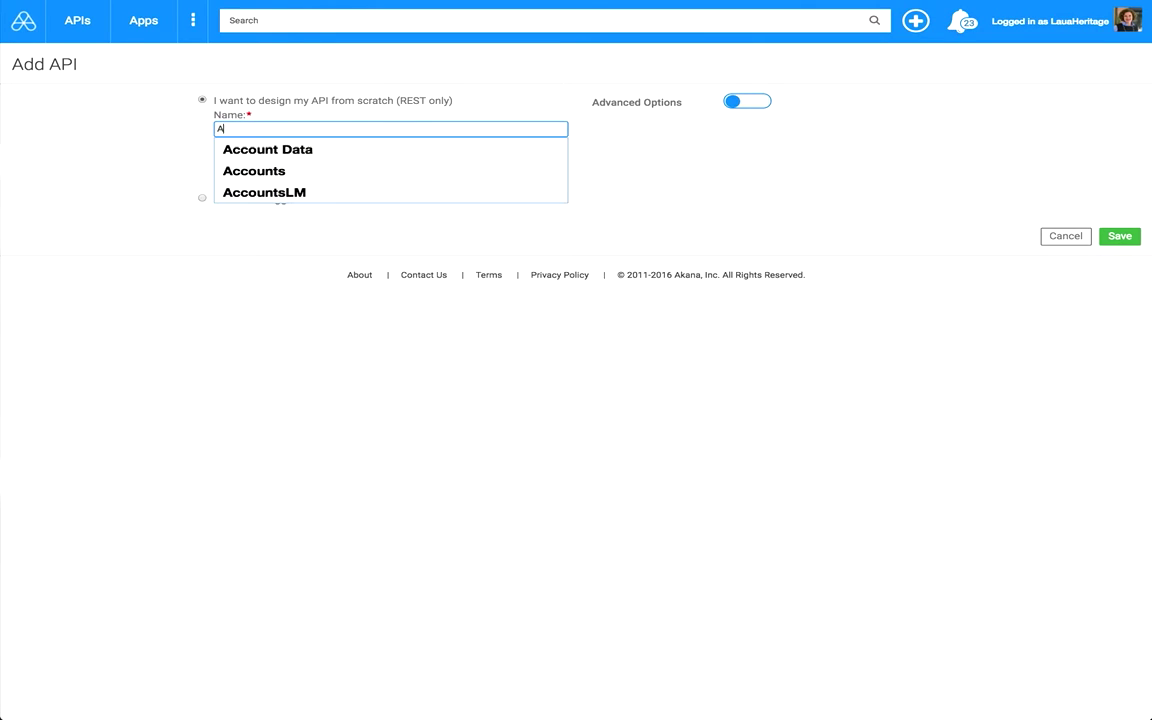
click(267, 149)
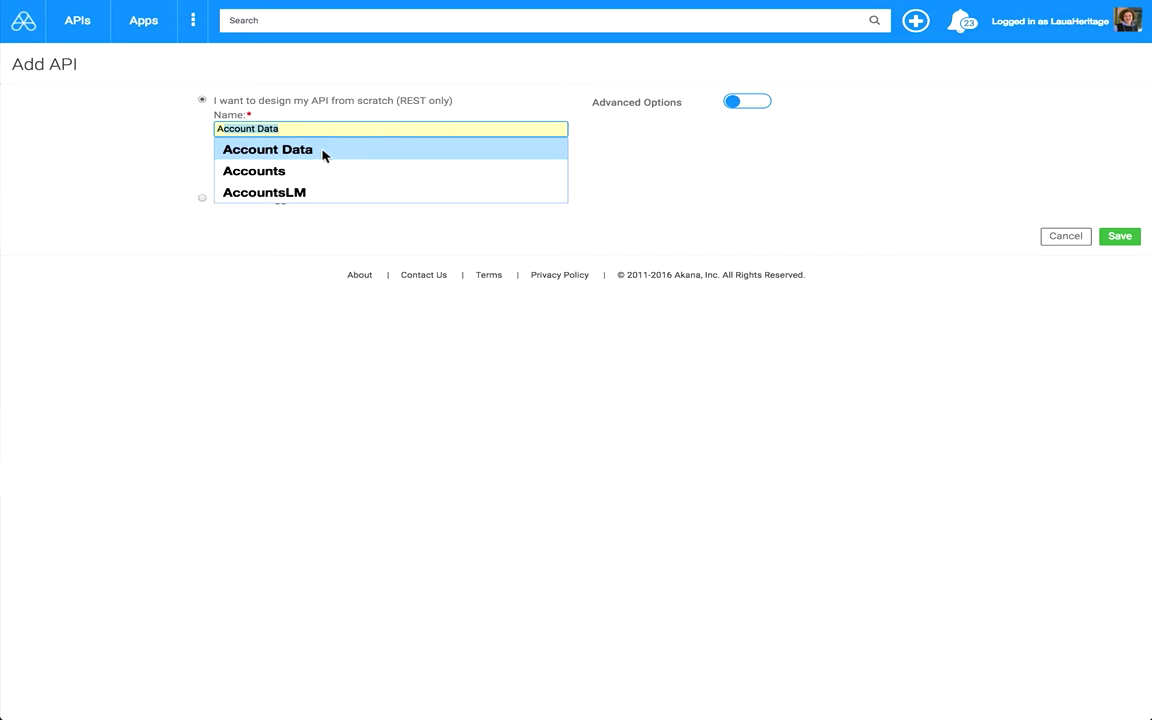
click(267, 149)
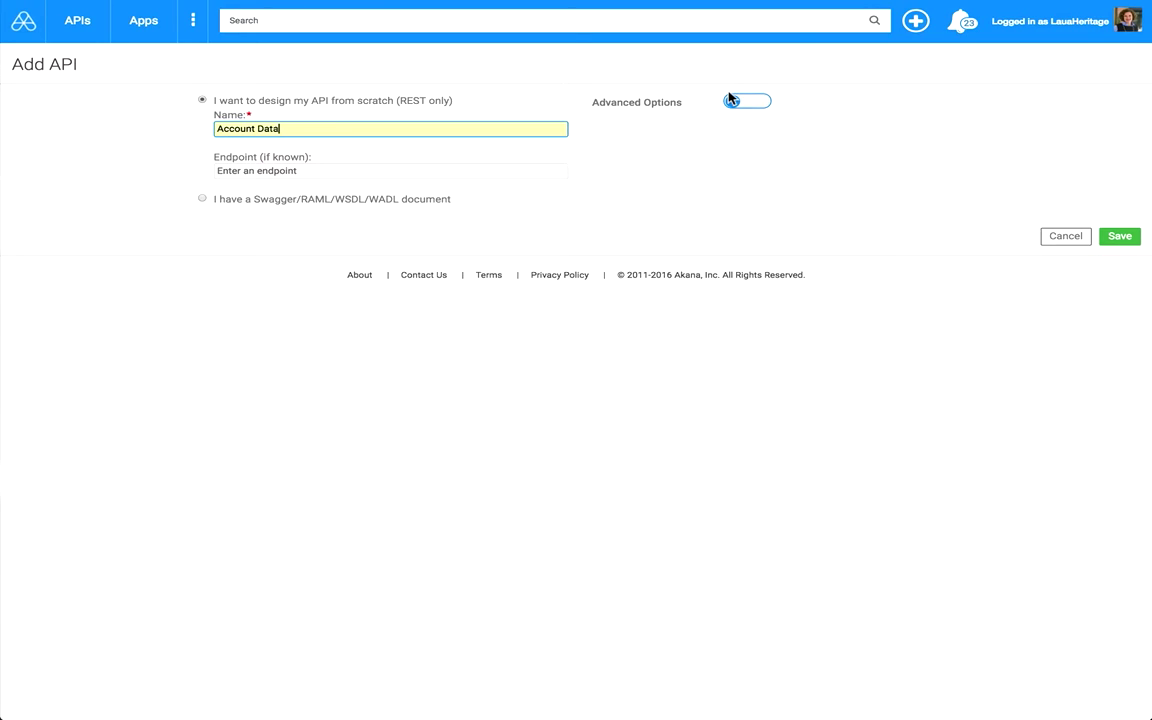
click(748, 100)
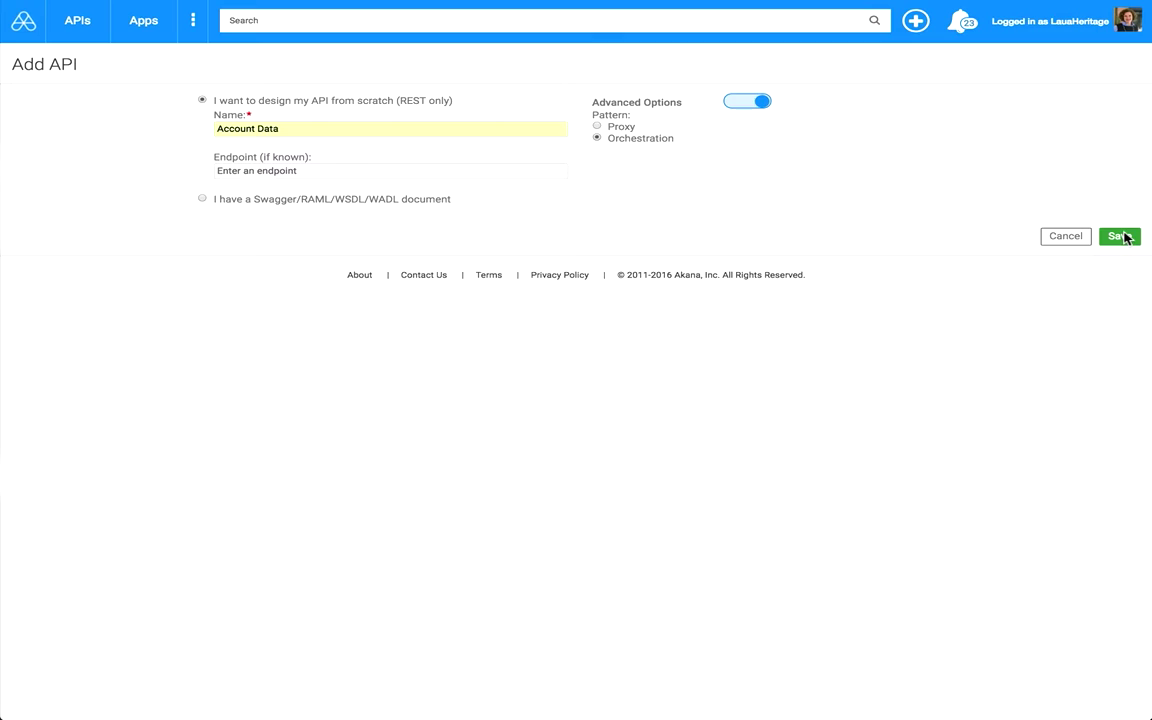
click(1125, 236)
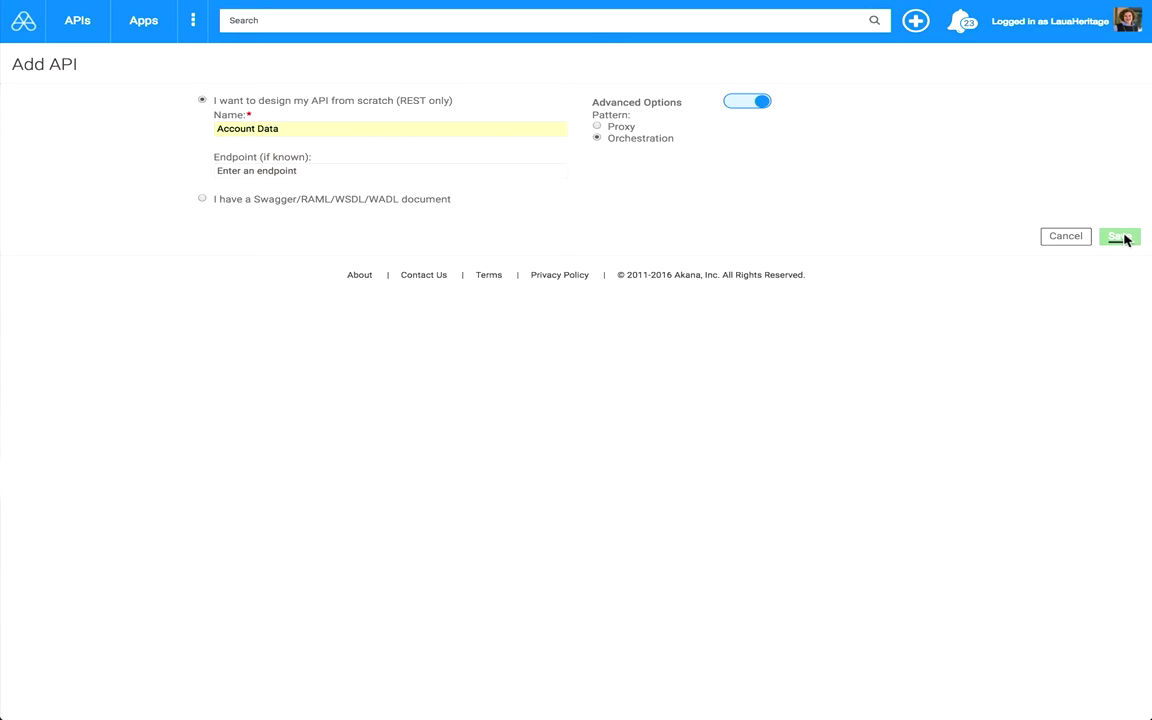
click(1126, 236)
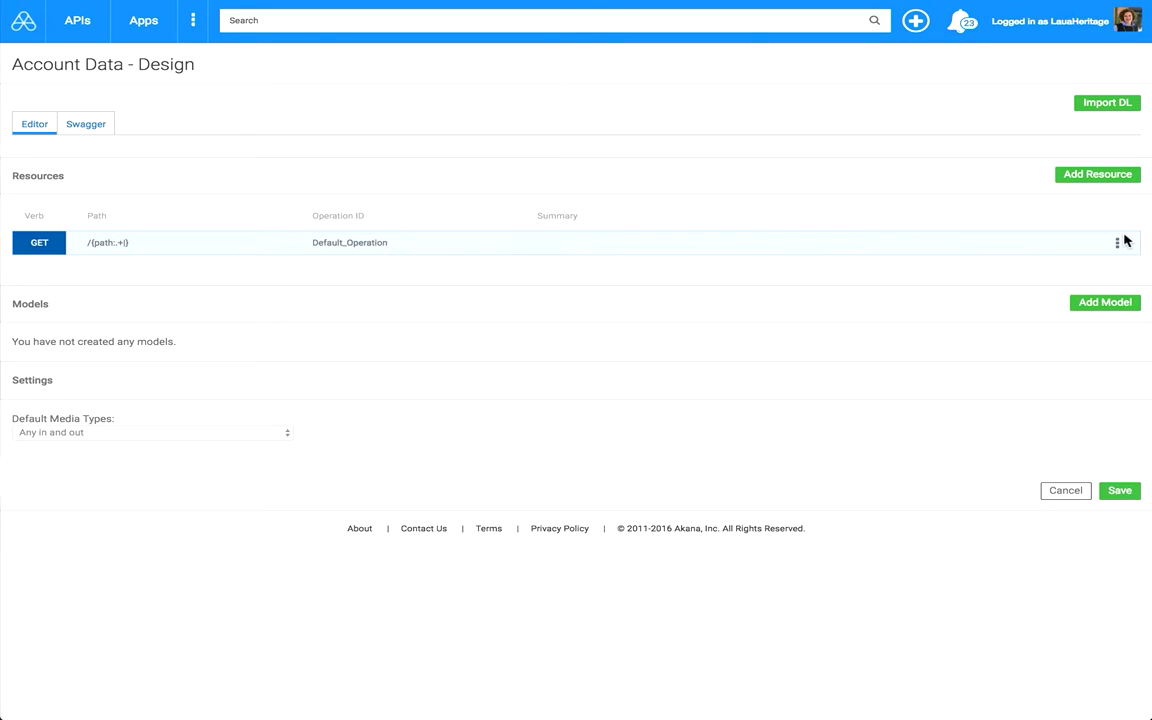
mouse_move(1117, 235)
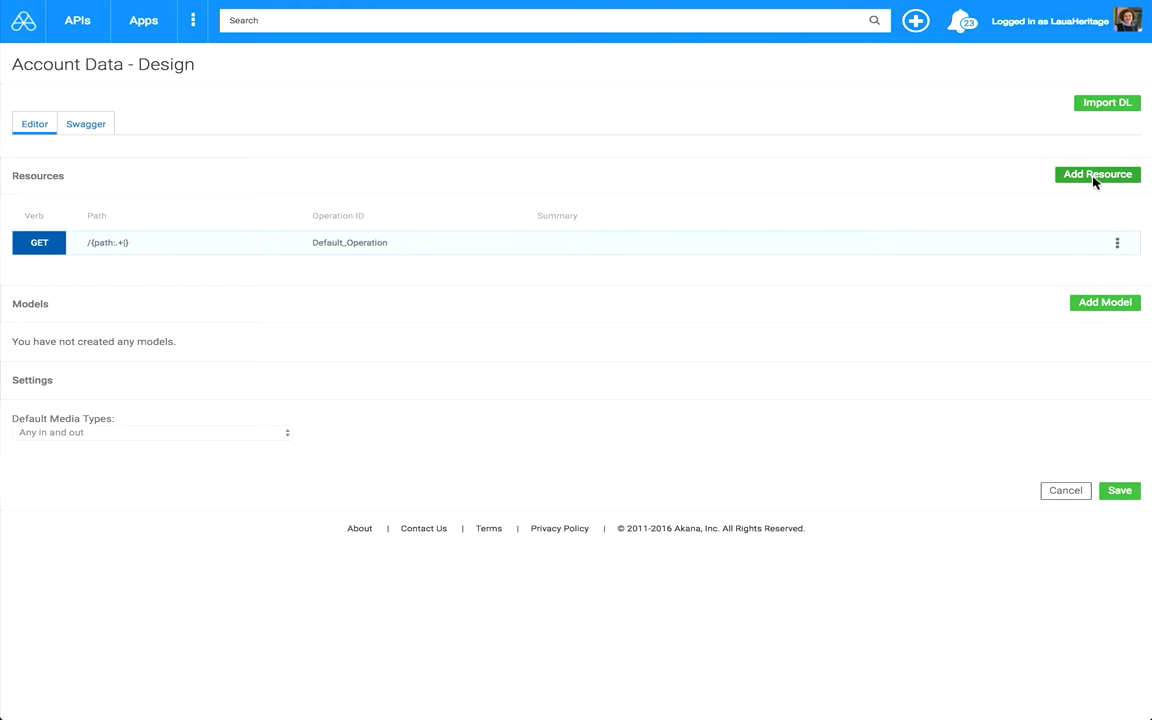
Add an /accounts resource with GET and POST operations and save the design
click(1098, 174)
text(/{path:.+)
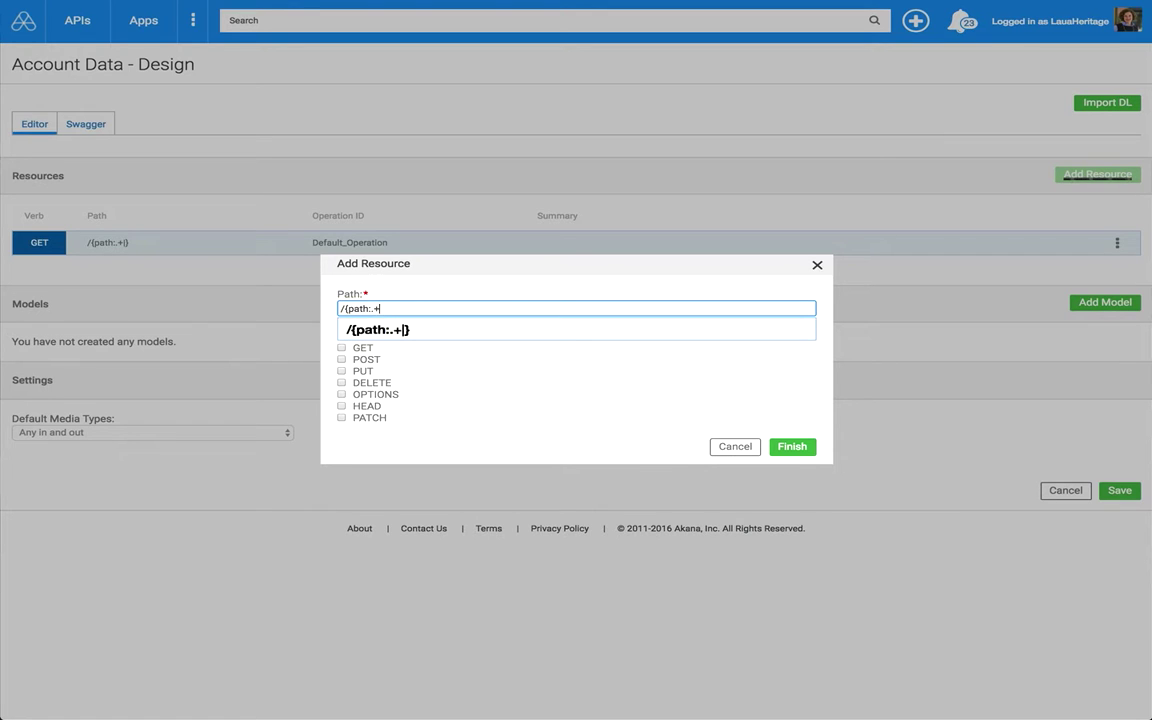
text(/a)
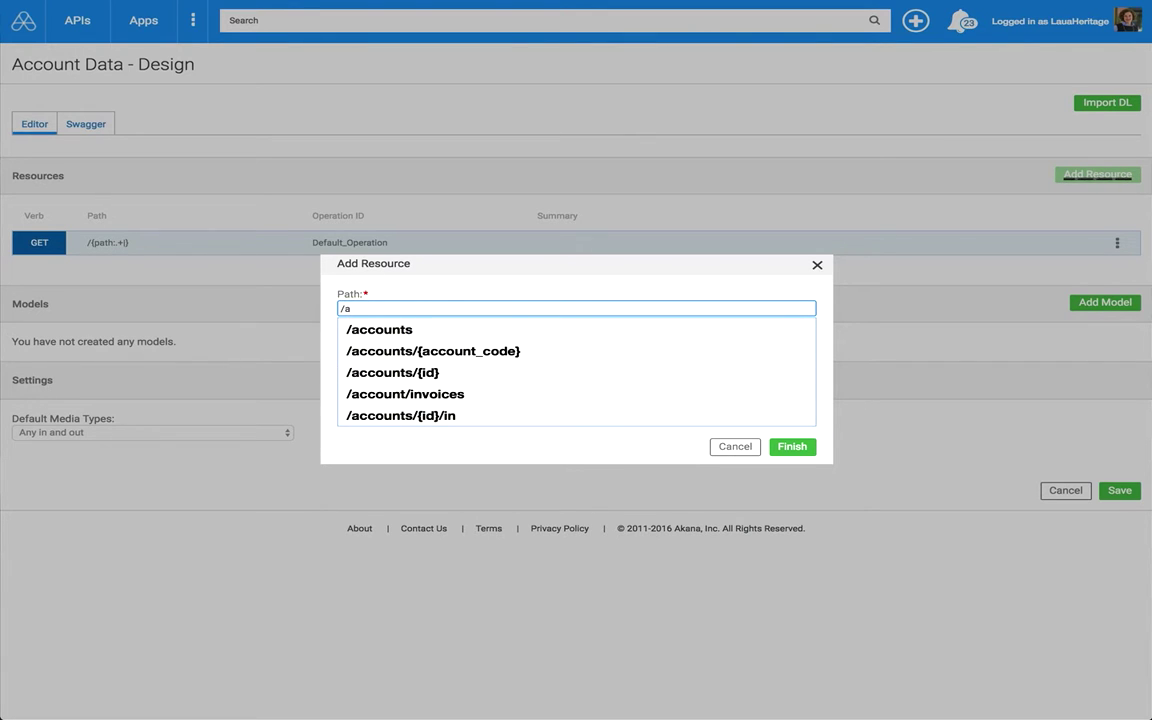
click(379, 329)
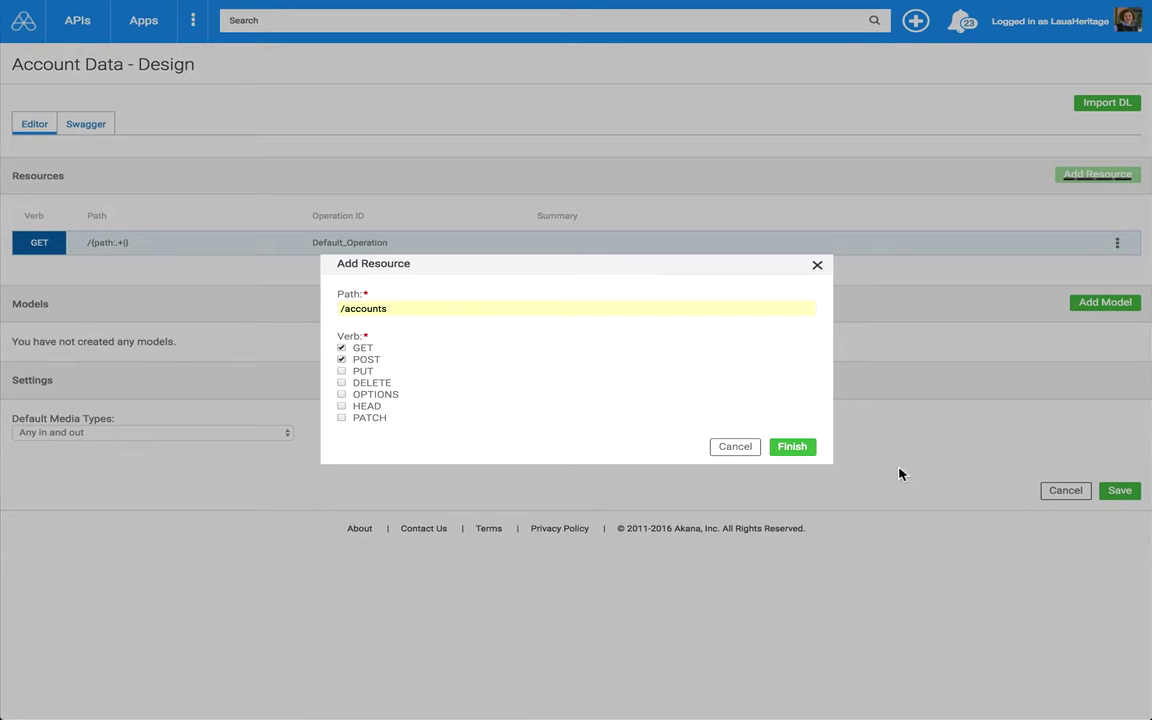
click(792, 446)
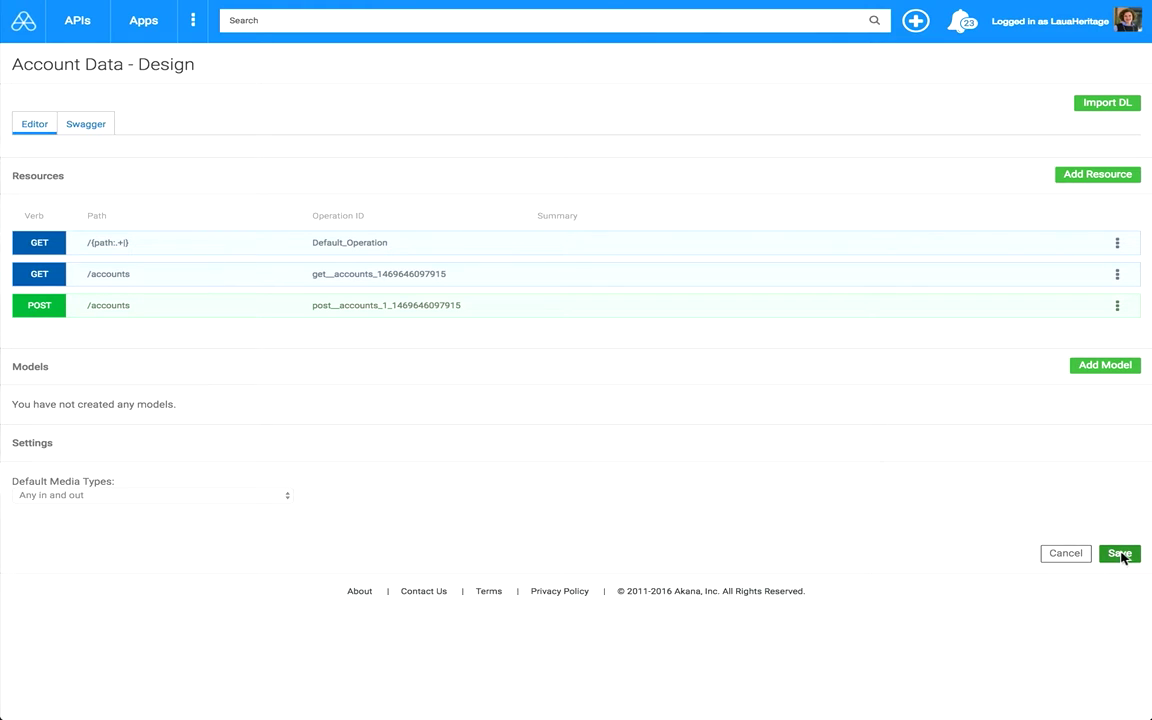
click(1127, 553)
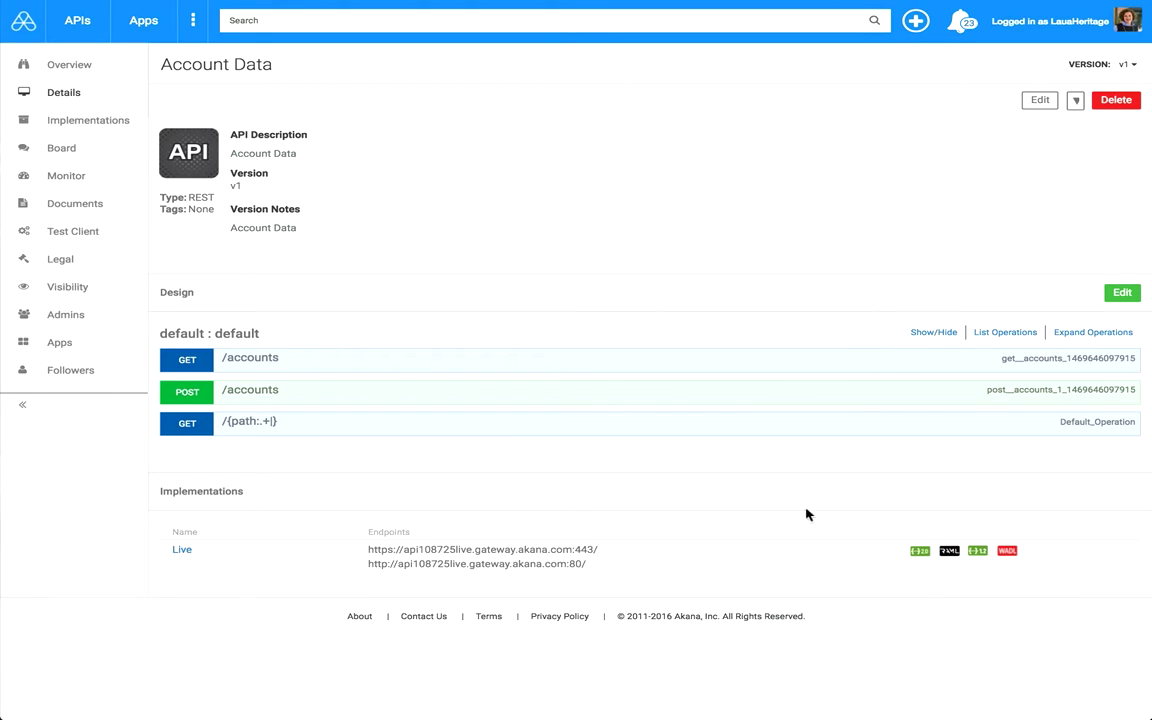
mouse_move(199, 557)
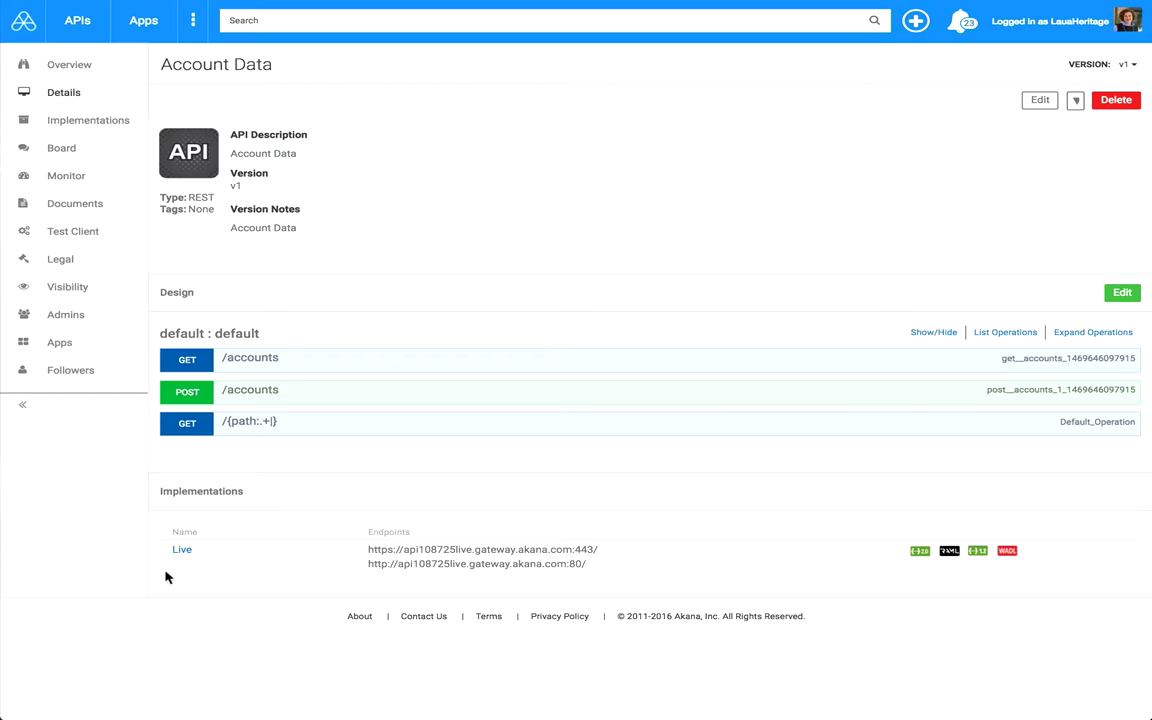
mouse_move(256, 580)
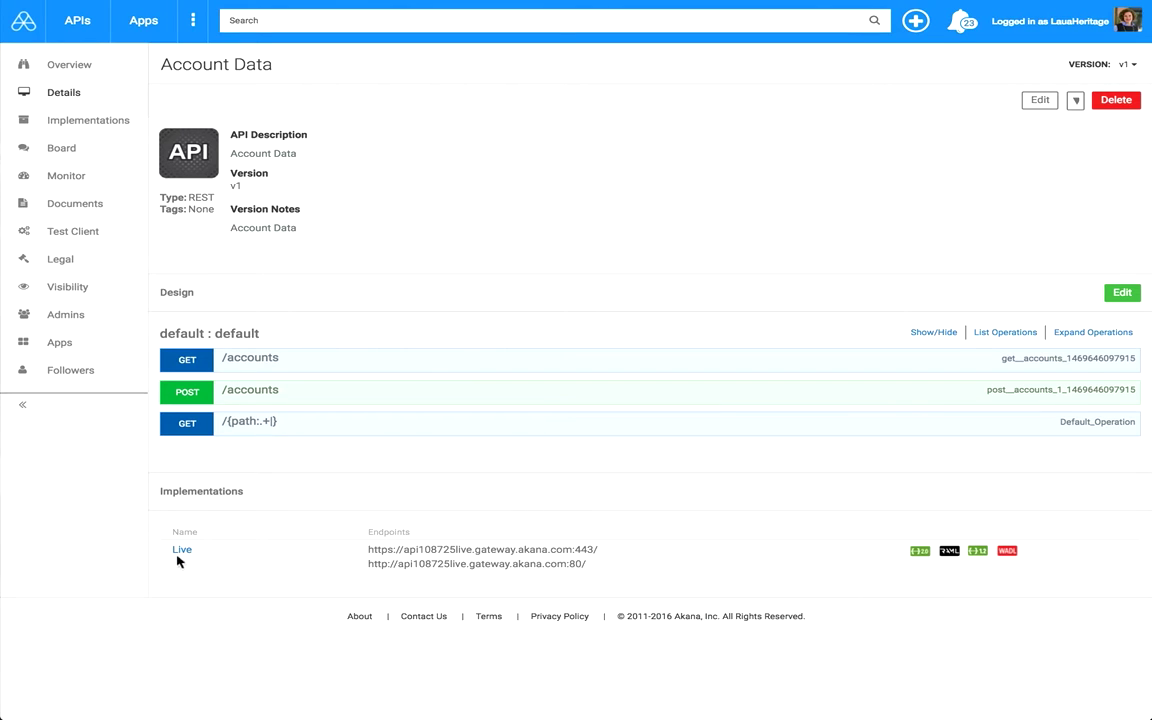
Open the Live implementation from the API Details page
click(182, 549)
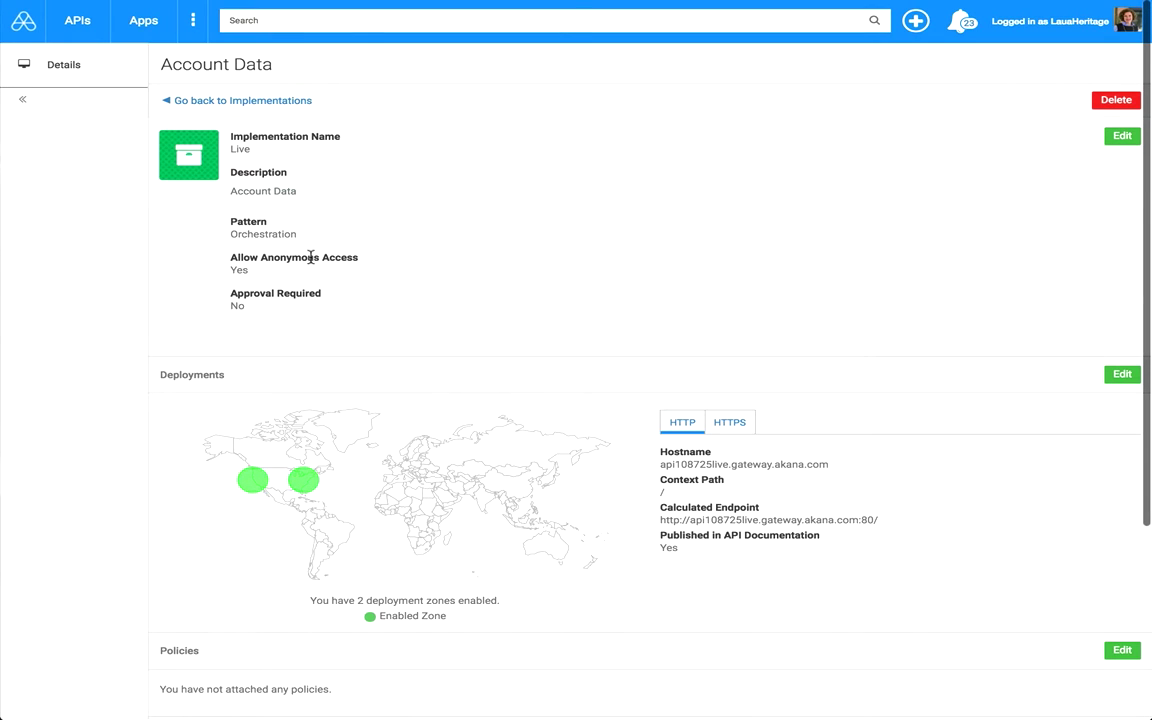
mouse_move(460, 217)
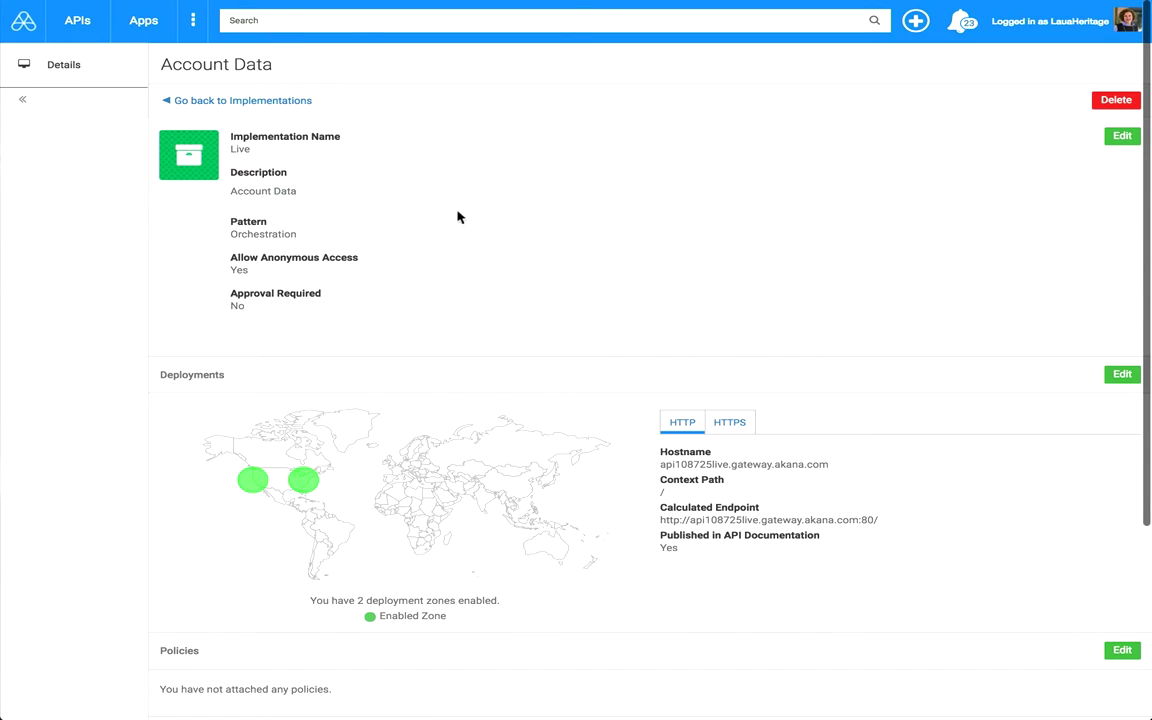
scroll(down, 3)
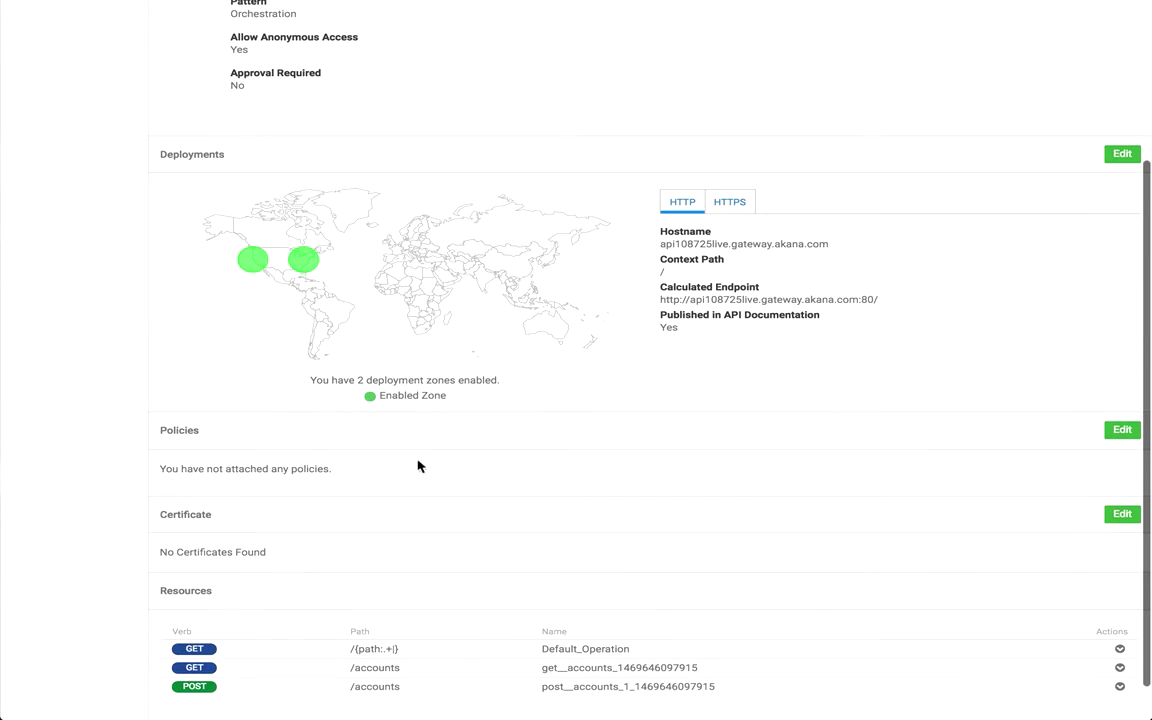
mouse_move(256, 267)
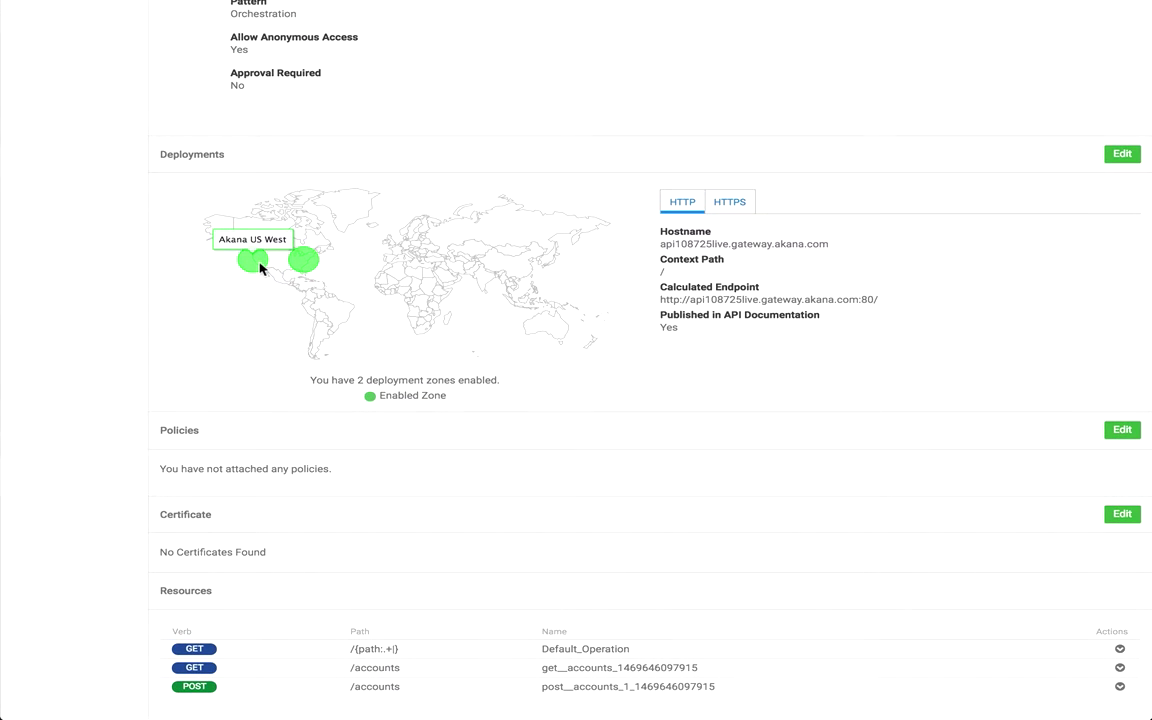
mouse_move(303, 262)
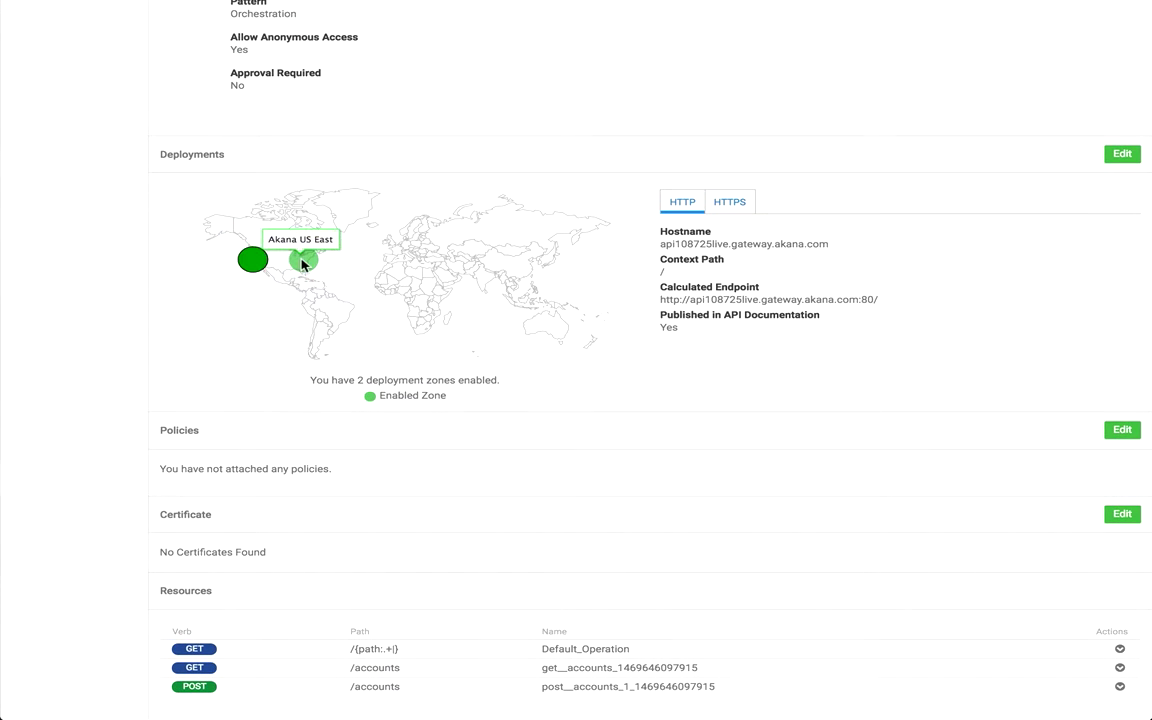
mouse_move(317, 314)
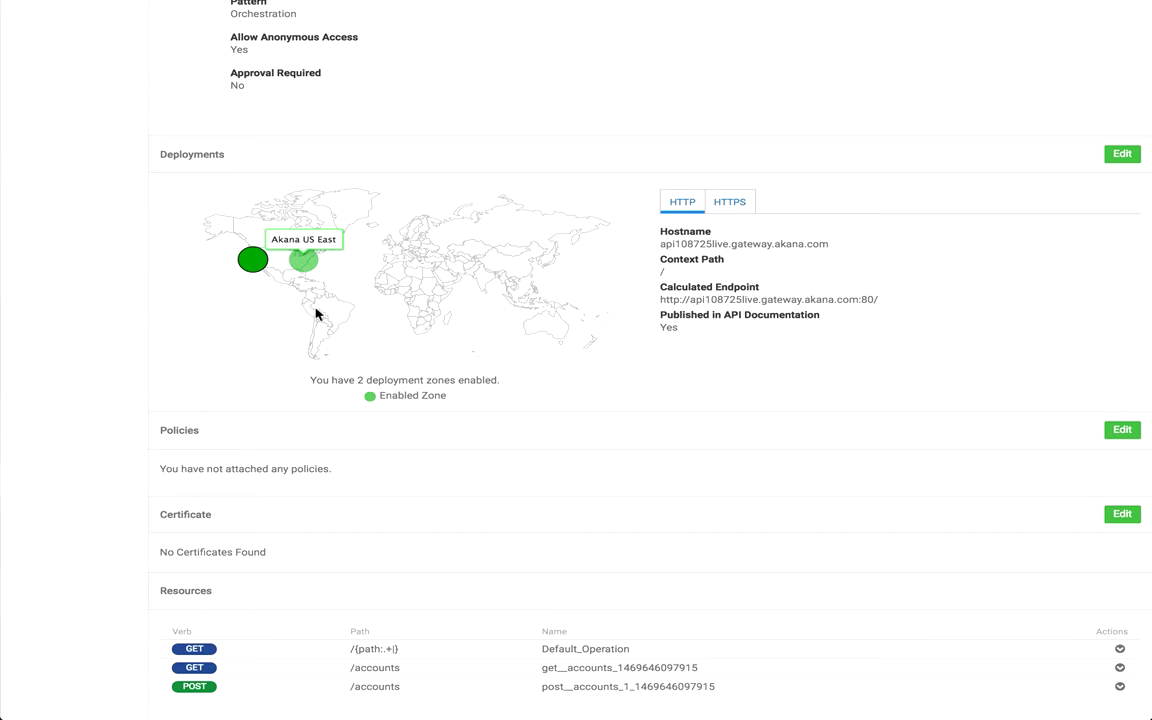
scroll(down, 3)
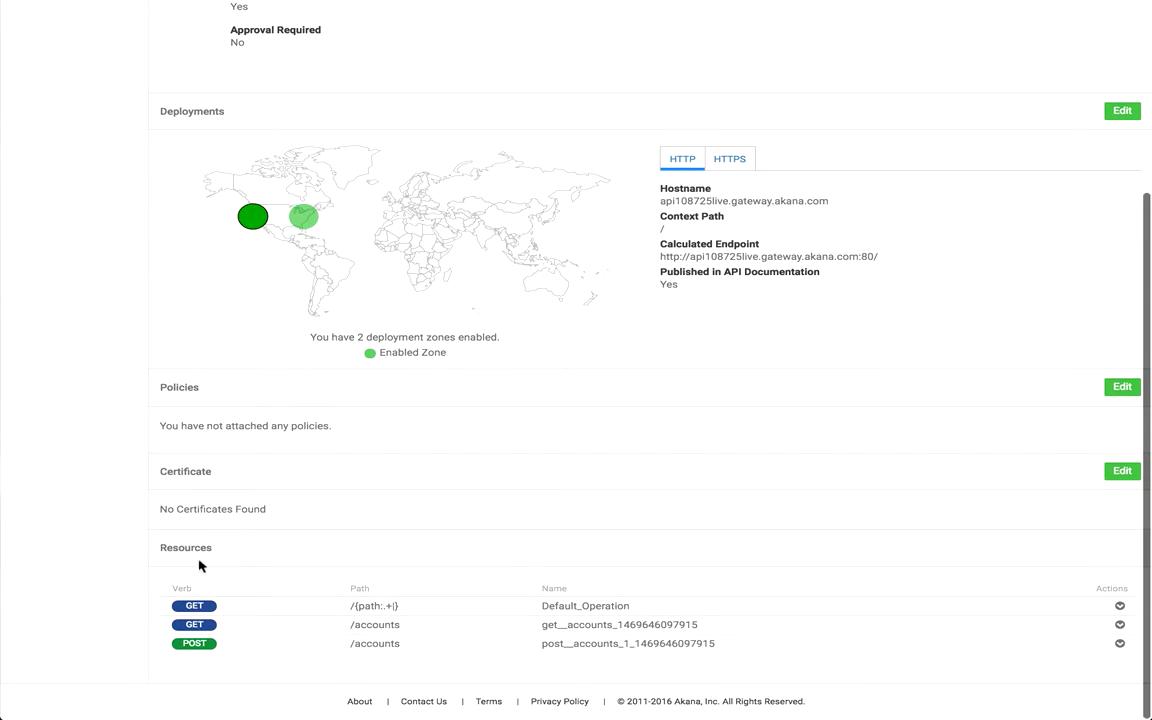
mouse_move(203, 660)
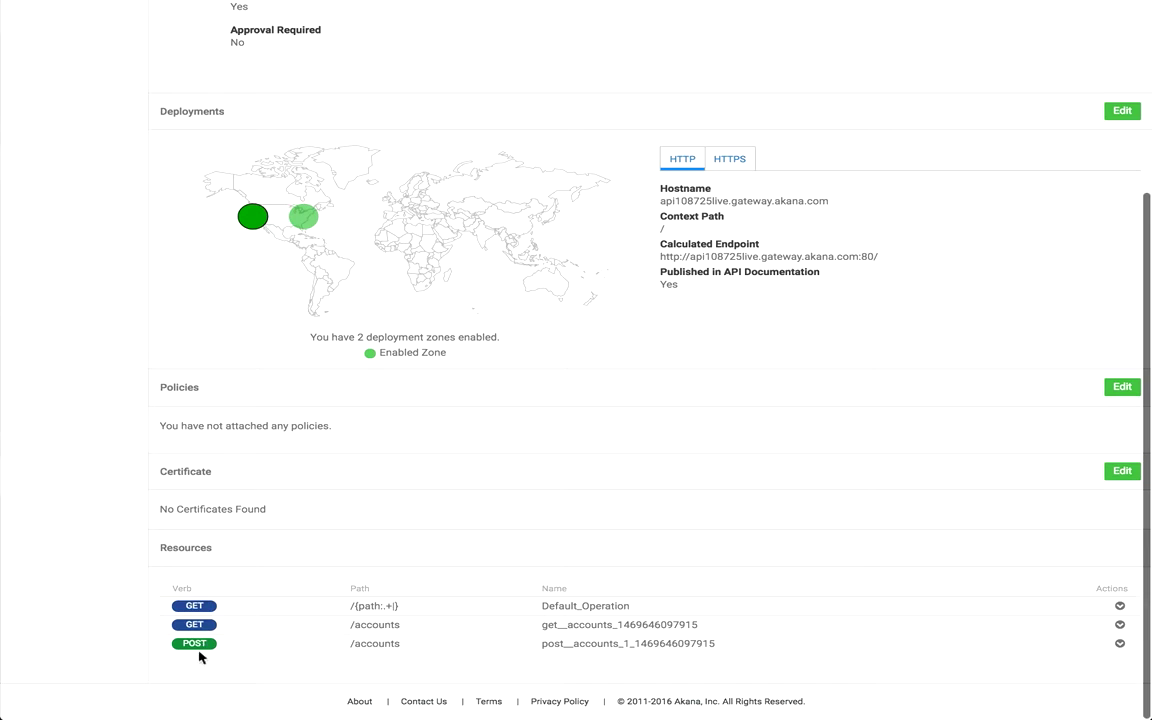
mouse_move(238, 594)
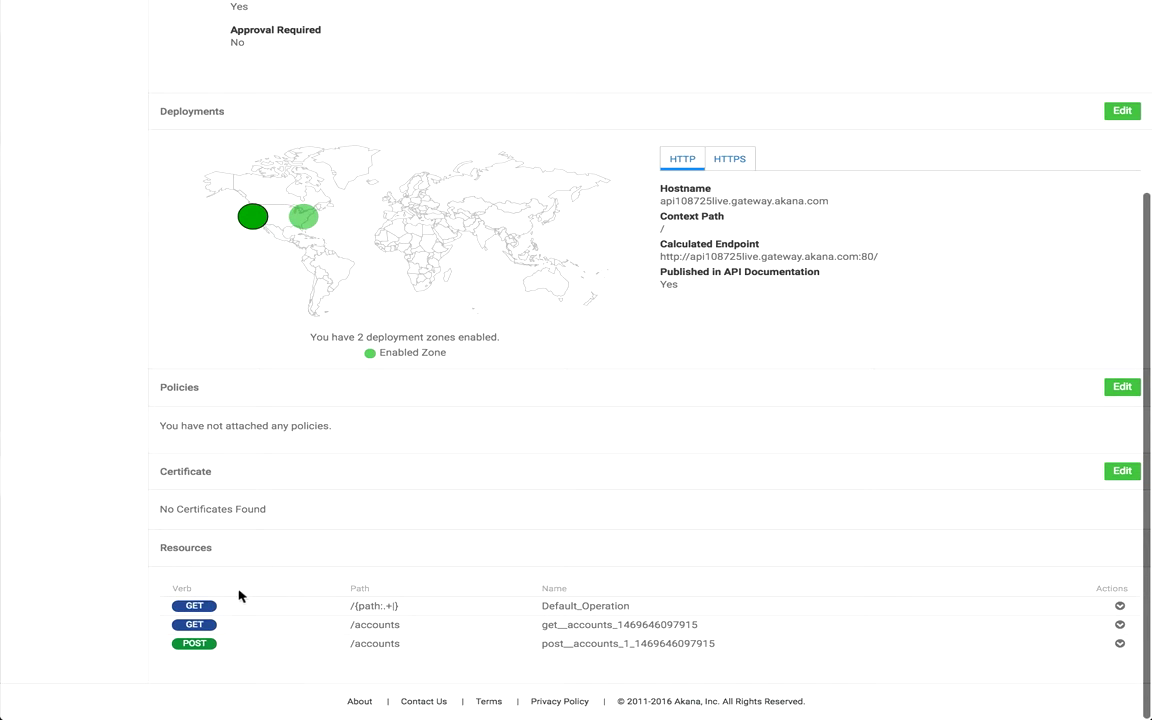
mouse_move(400, 630)
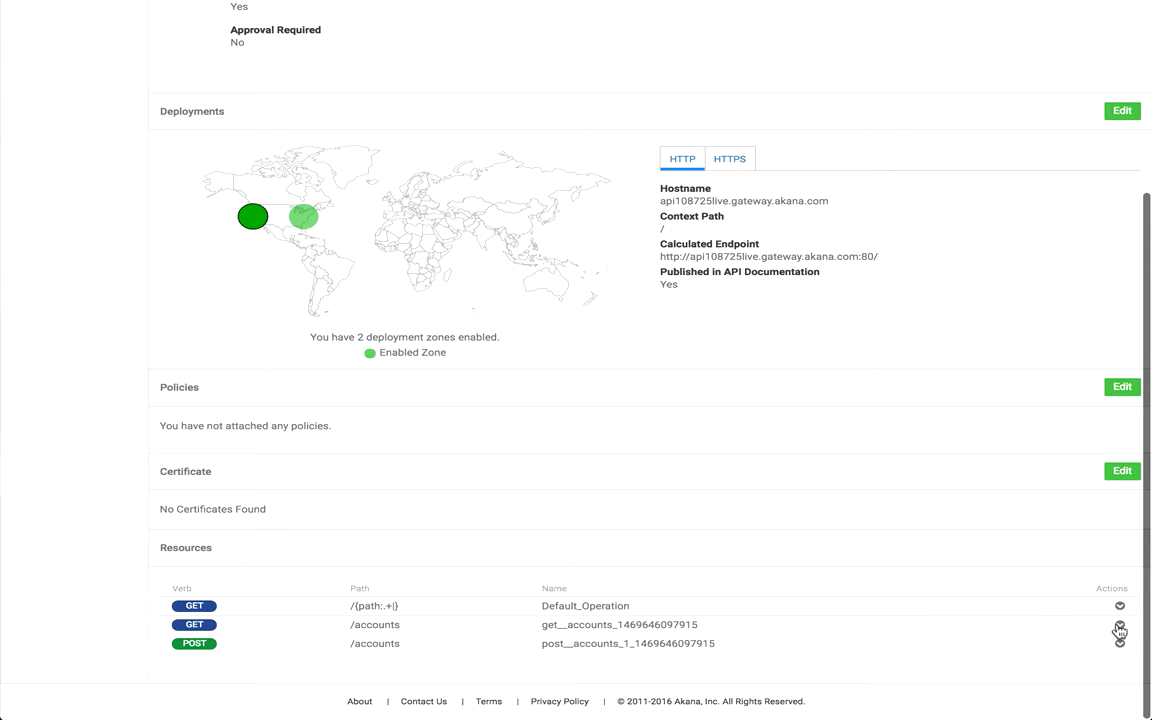
mouse_move(1120, 632)
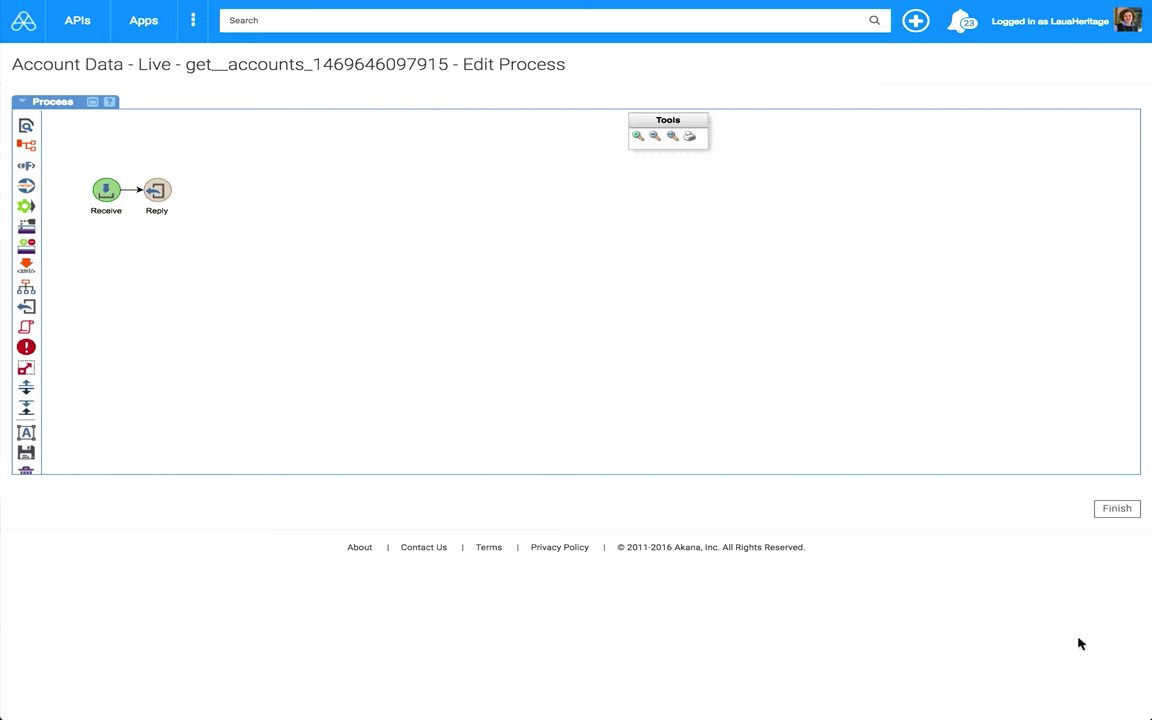
mouse_move(72, 336)
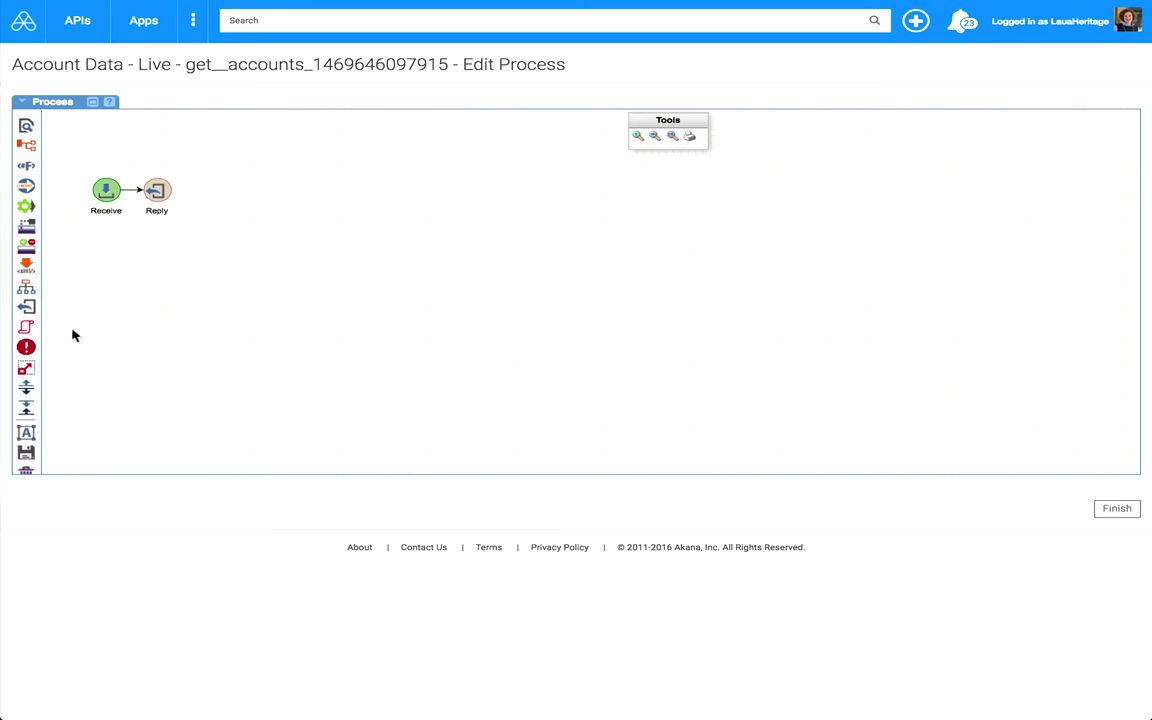
mouse_move(45, 415)
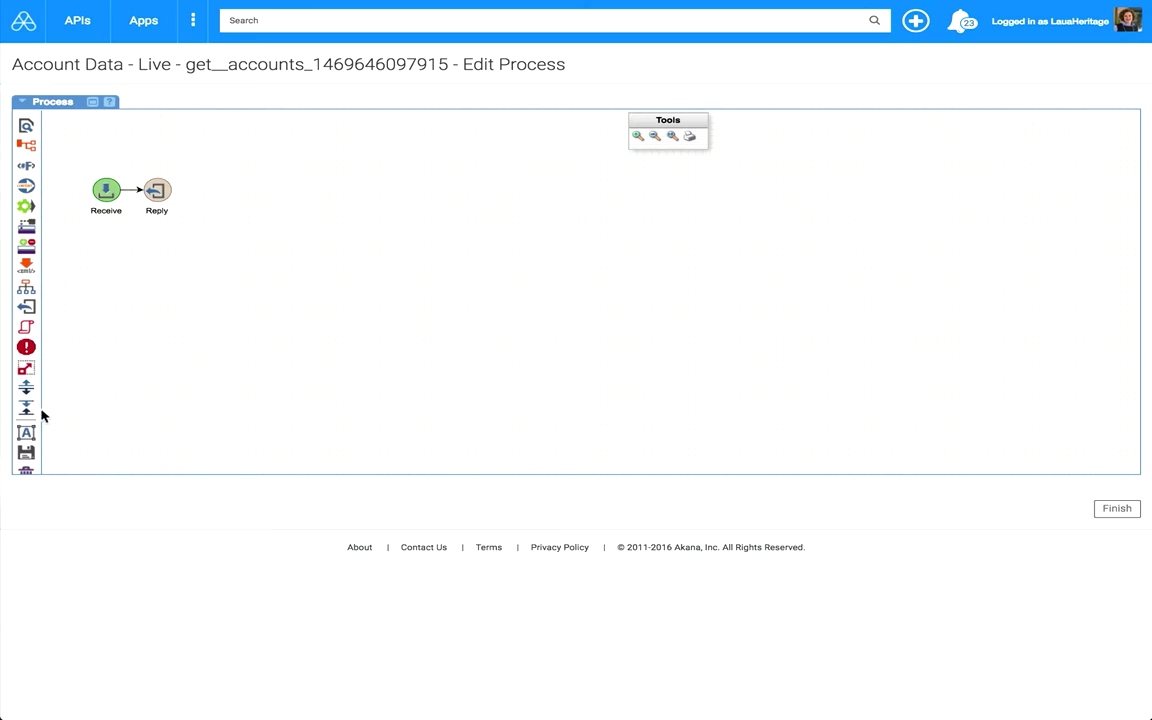
mouse_move(84, 400)
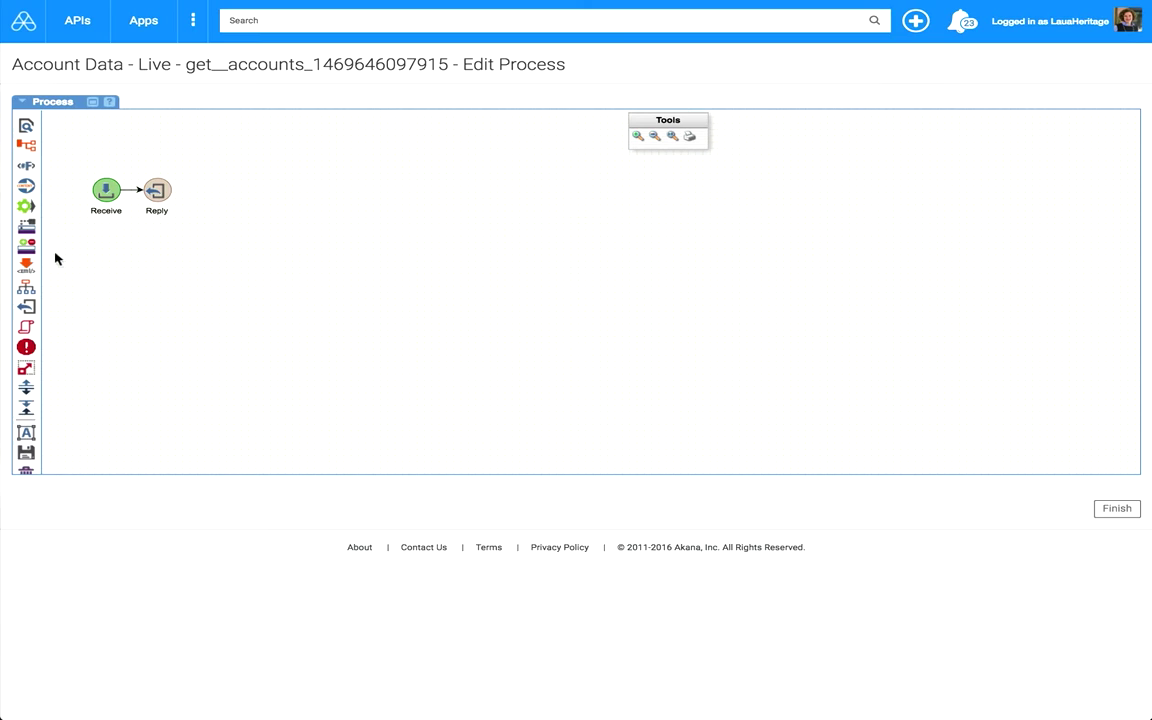
Select the Reply step on the get__accounts process canvas
click(157, 190)
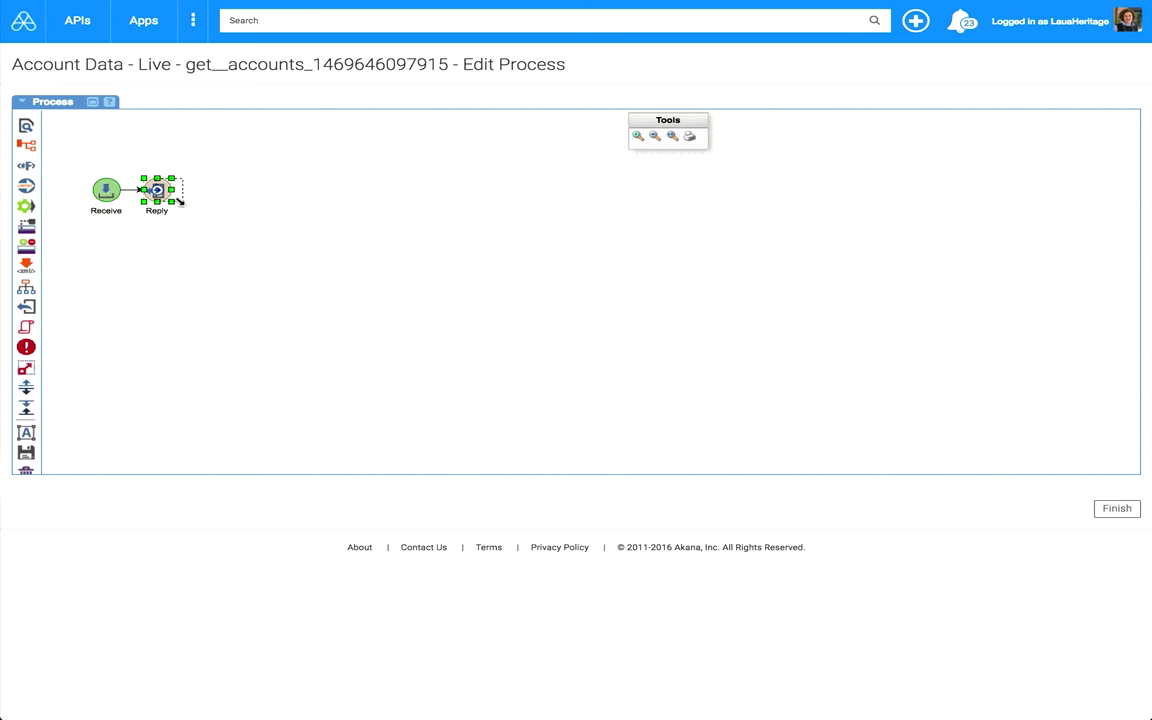
Move Reply right, then open Insert Content1's details with Static Content as the source
drag(157, 190, 419, 197)
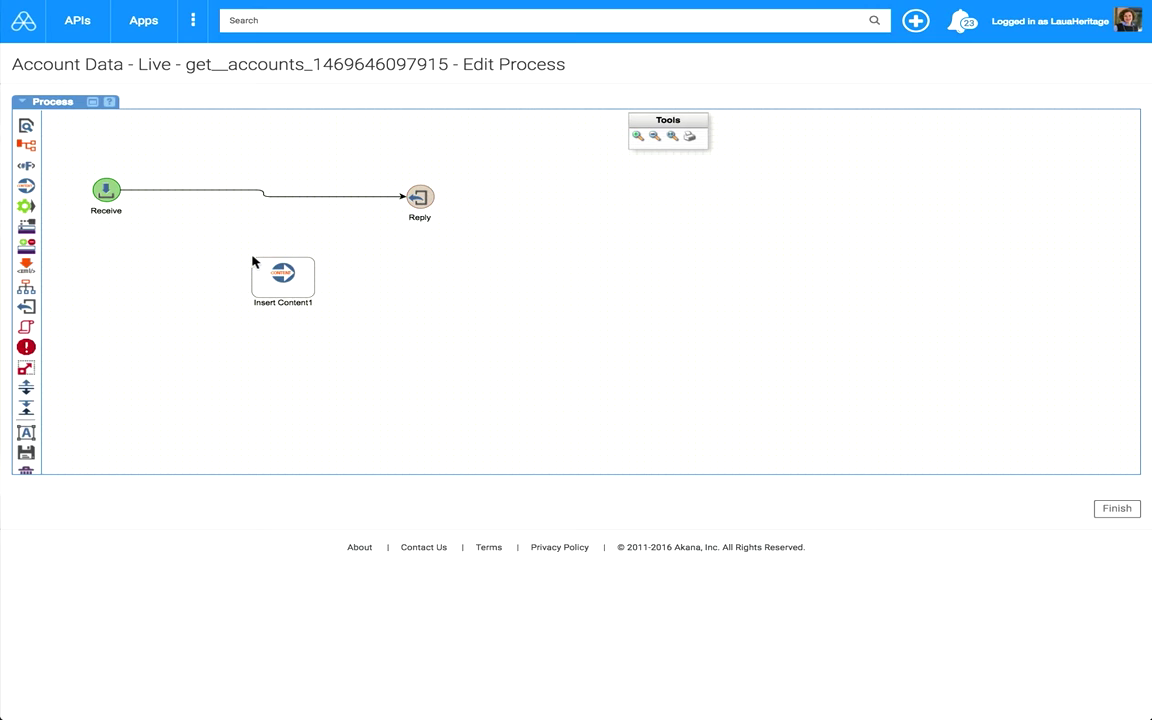
click(283, 275)
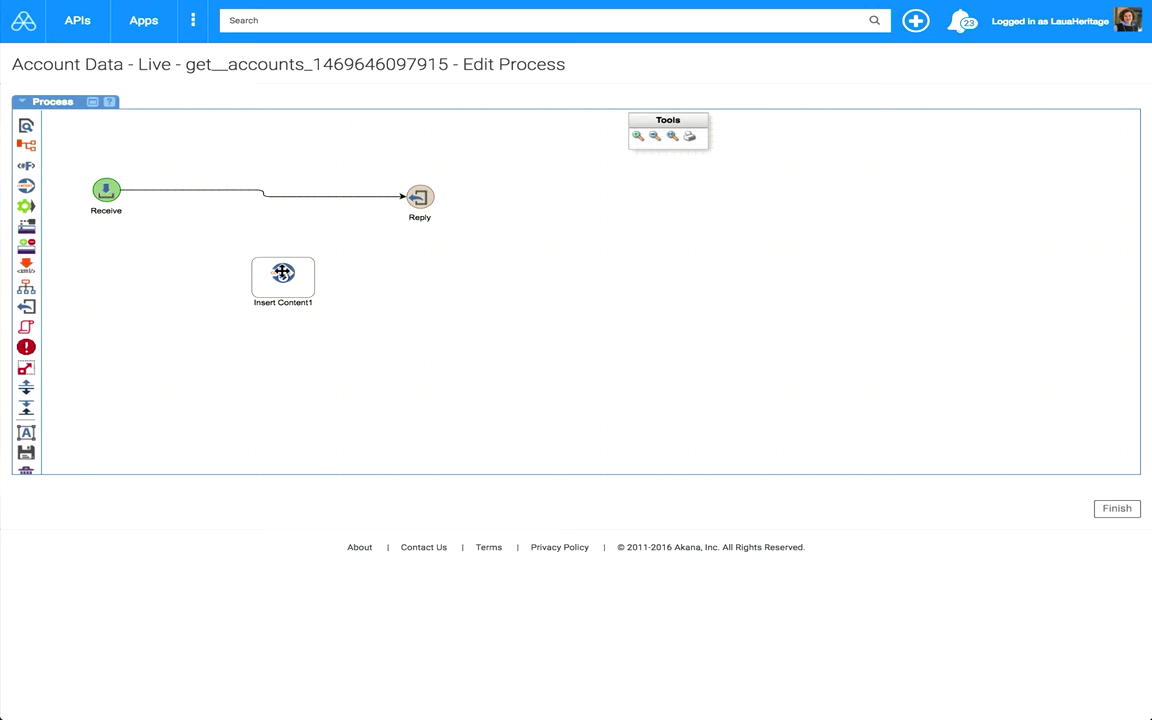
double_click(283, 273)
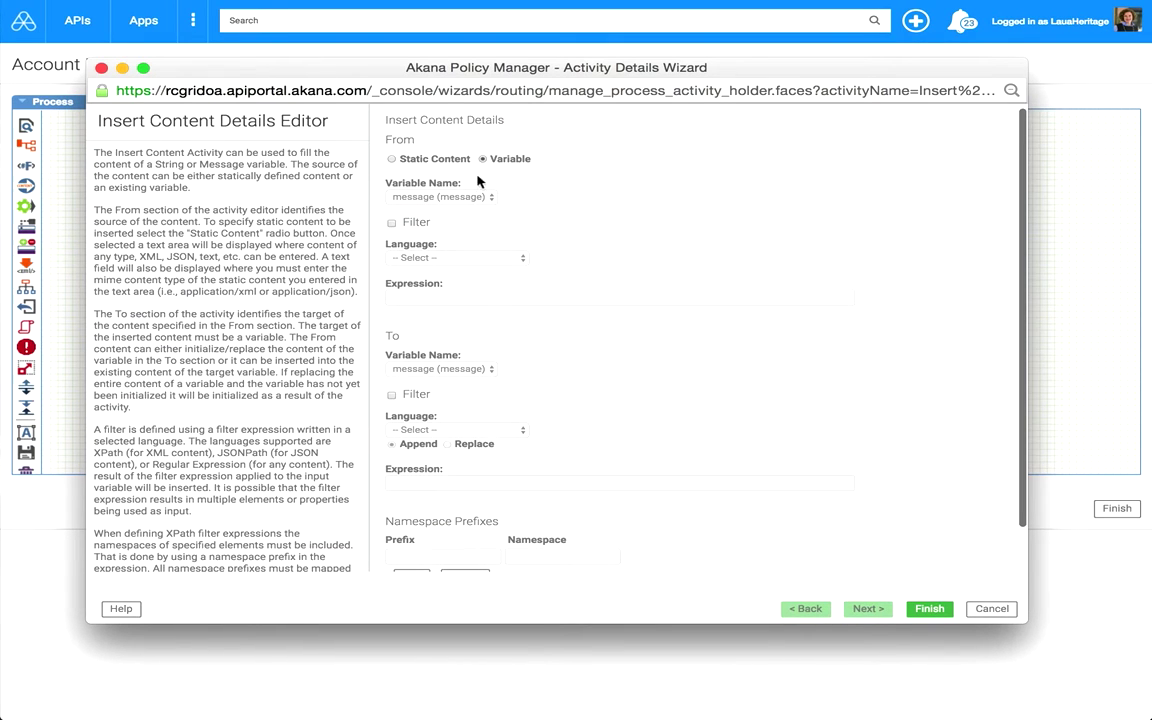
click(391, 158)
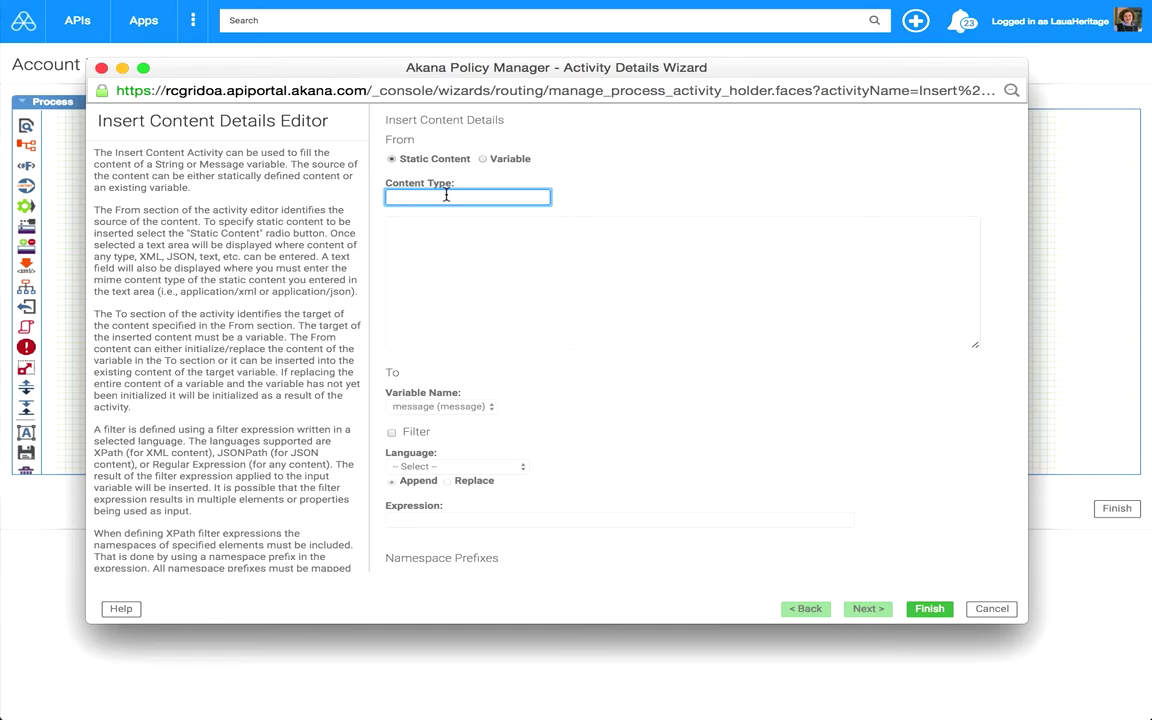
mouse_move(435, 201)
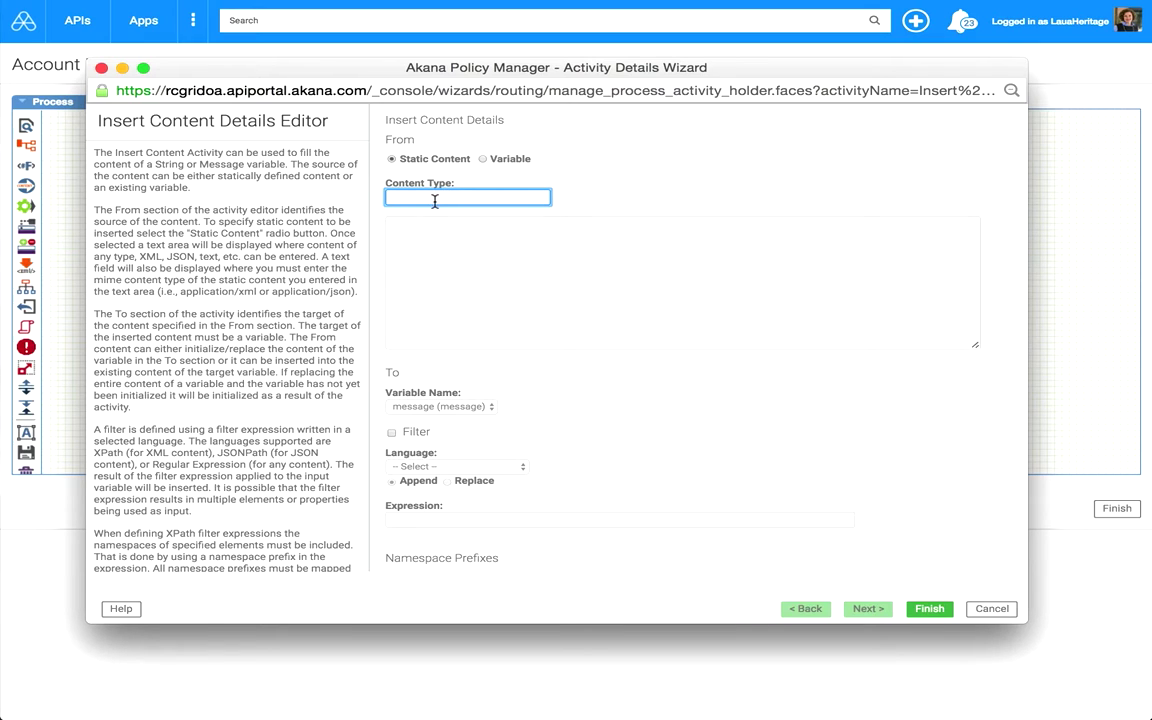
text(application/json)
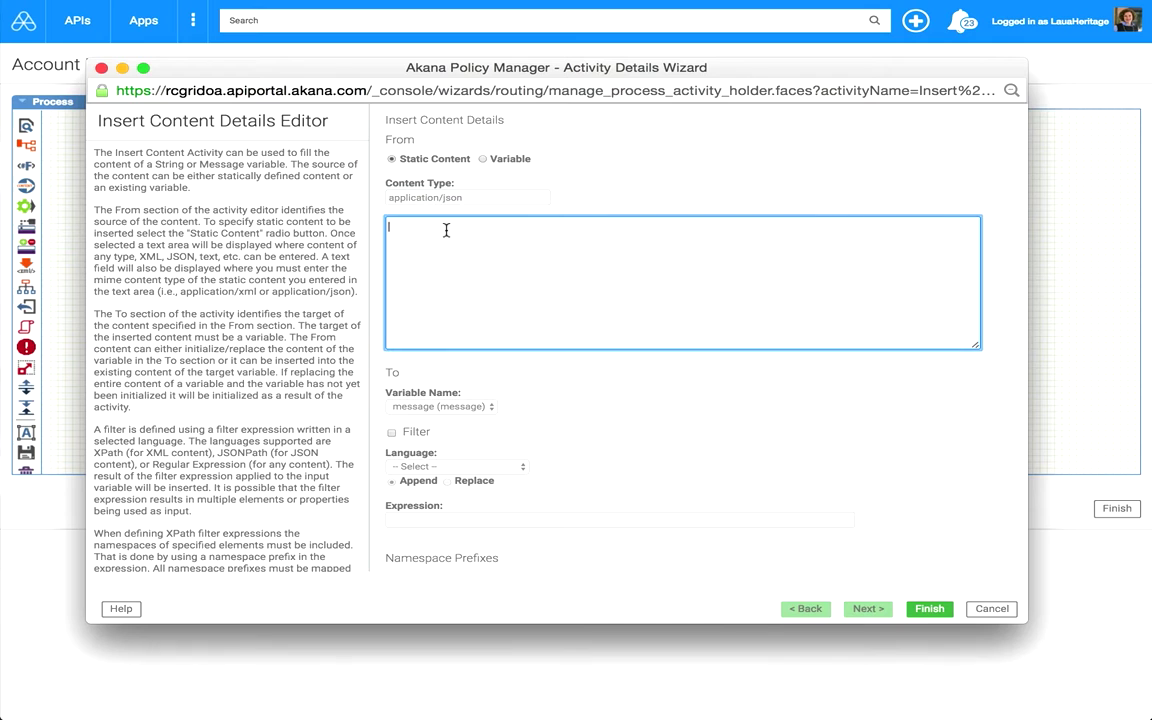
text({"first_name":"Sid","last_name":"Olson","address":{"street":"23 14th SW","city":"Rochester","state":"Minnesota","zip":"55906","country":"USA"}})
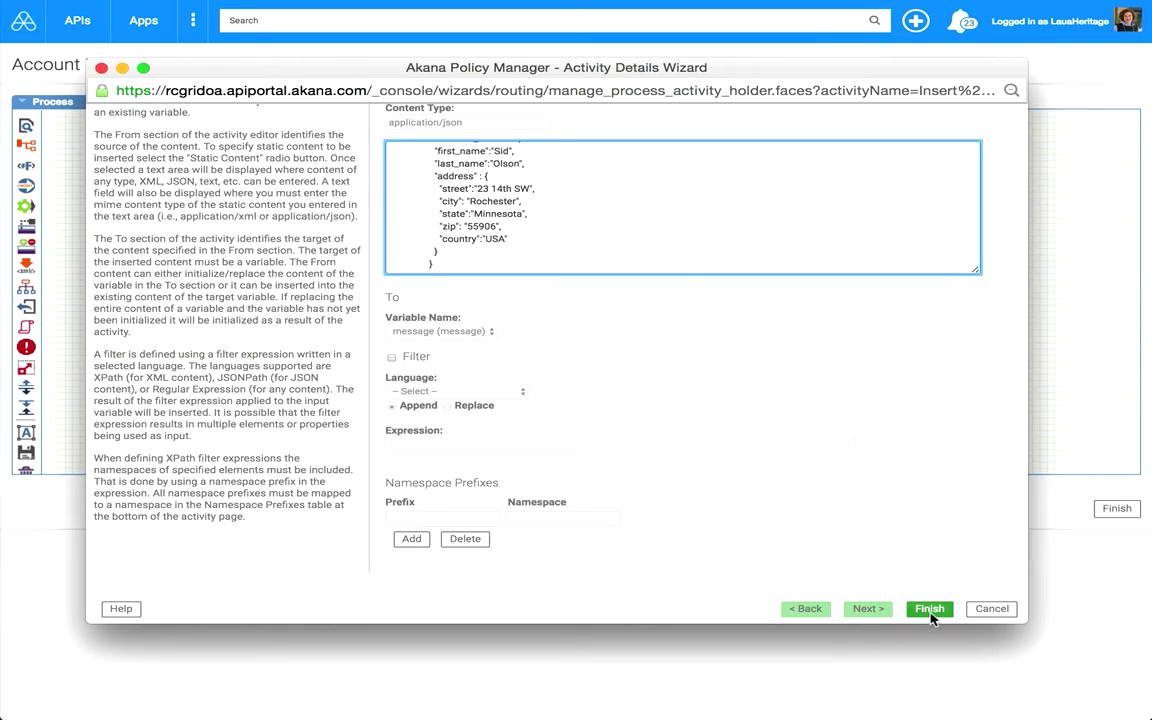
click(934, 609)
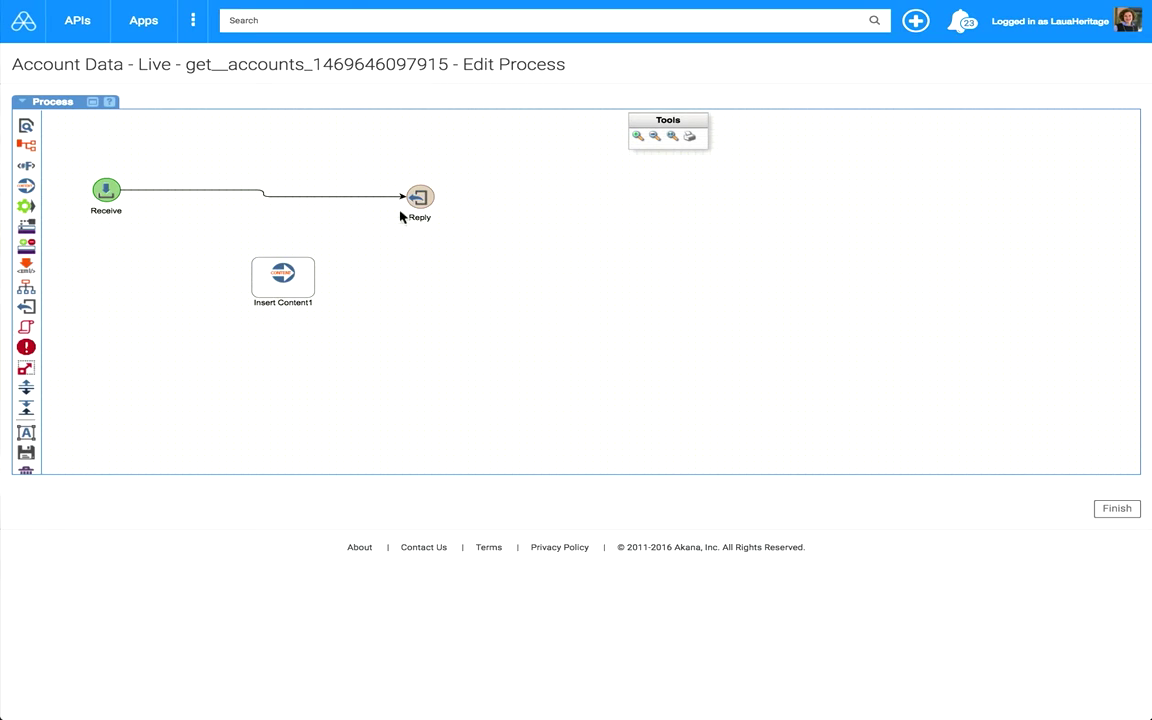
Drag the Receive-to-Reply link's endpoint so it routes through Insert Content1
click(263, 192)
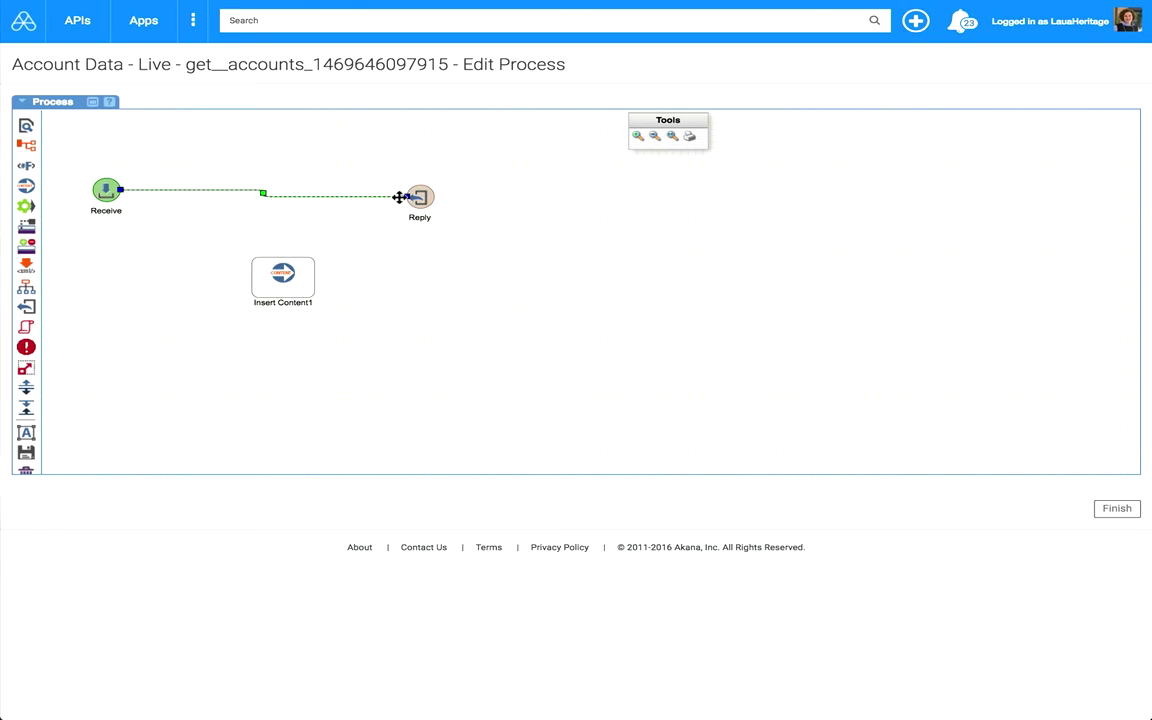
mouse_move(383, 240)
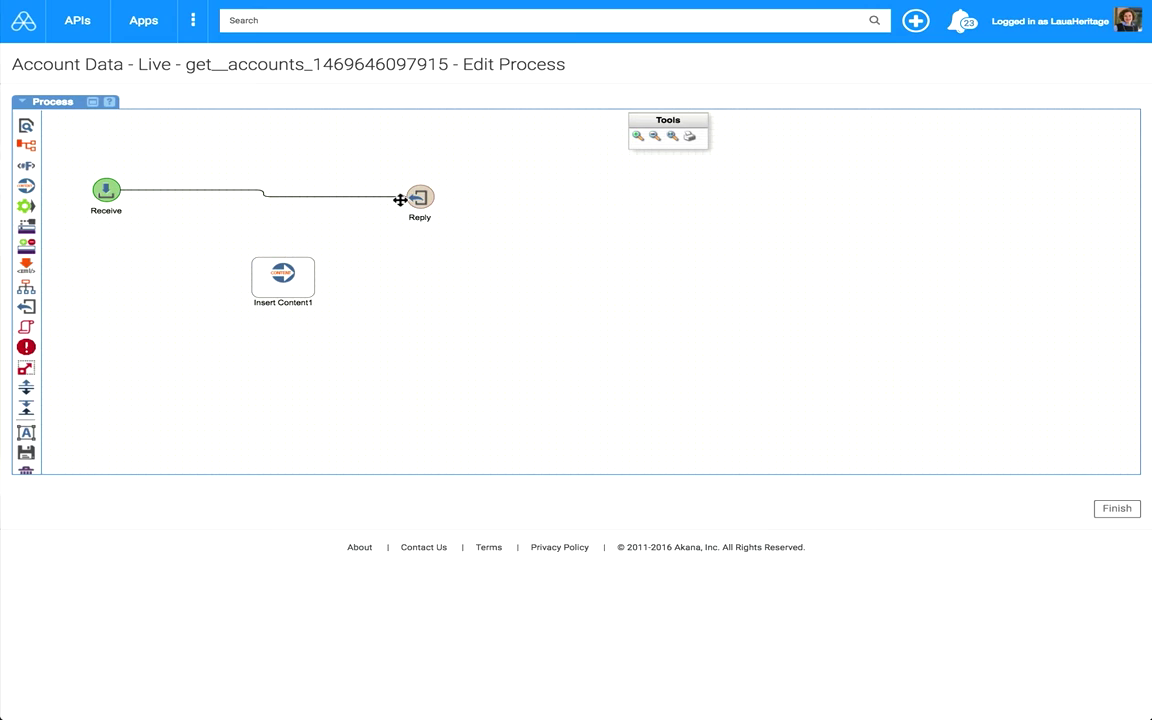
mouse_move(395, 197)
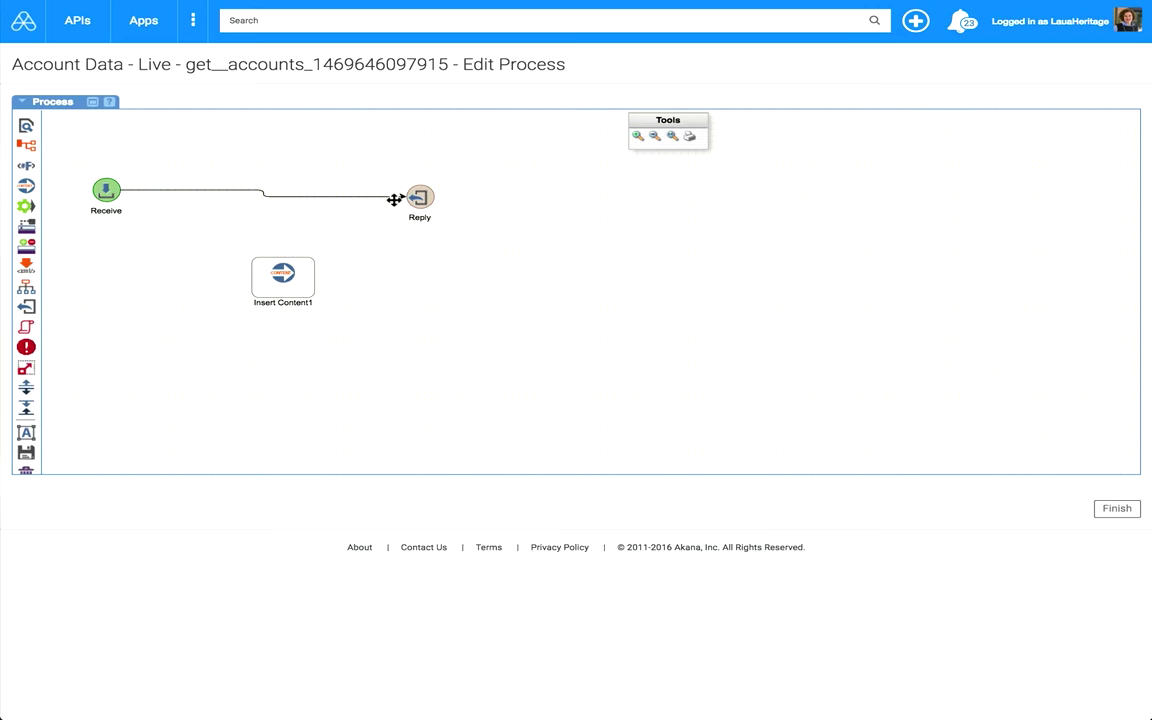
click(264, 193)
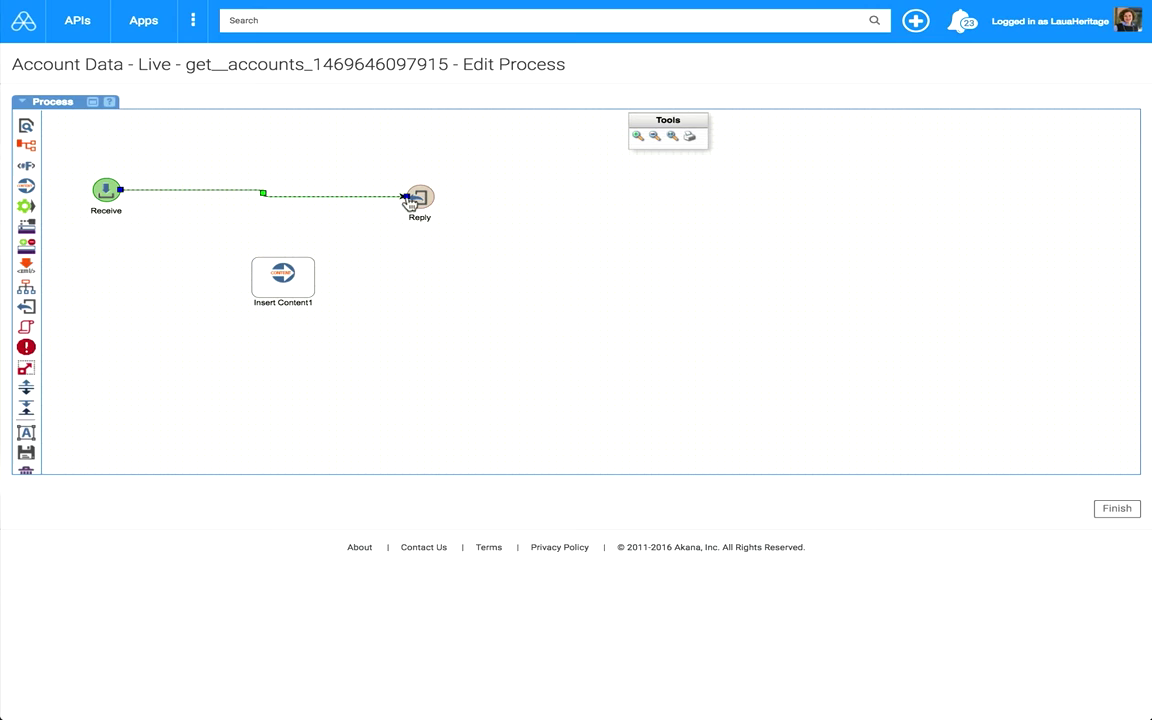
drag(262, 192, 283, 283)
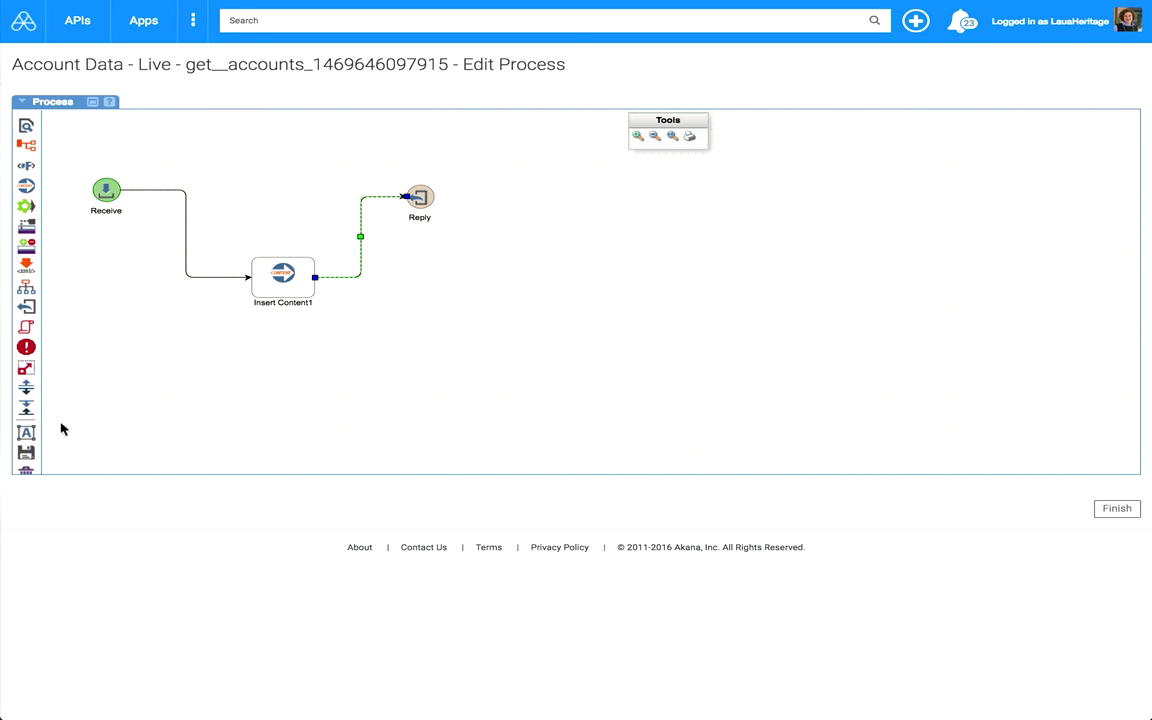
mouse_move(28, 457)
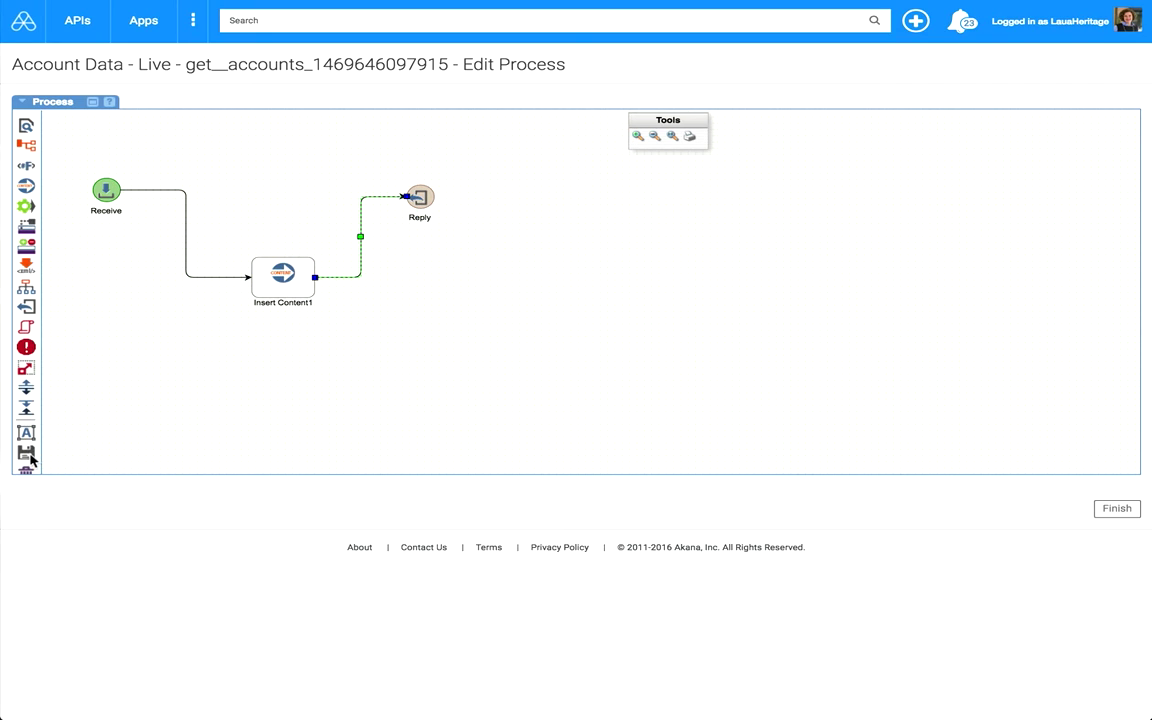
mouse_move(24, 455)
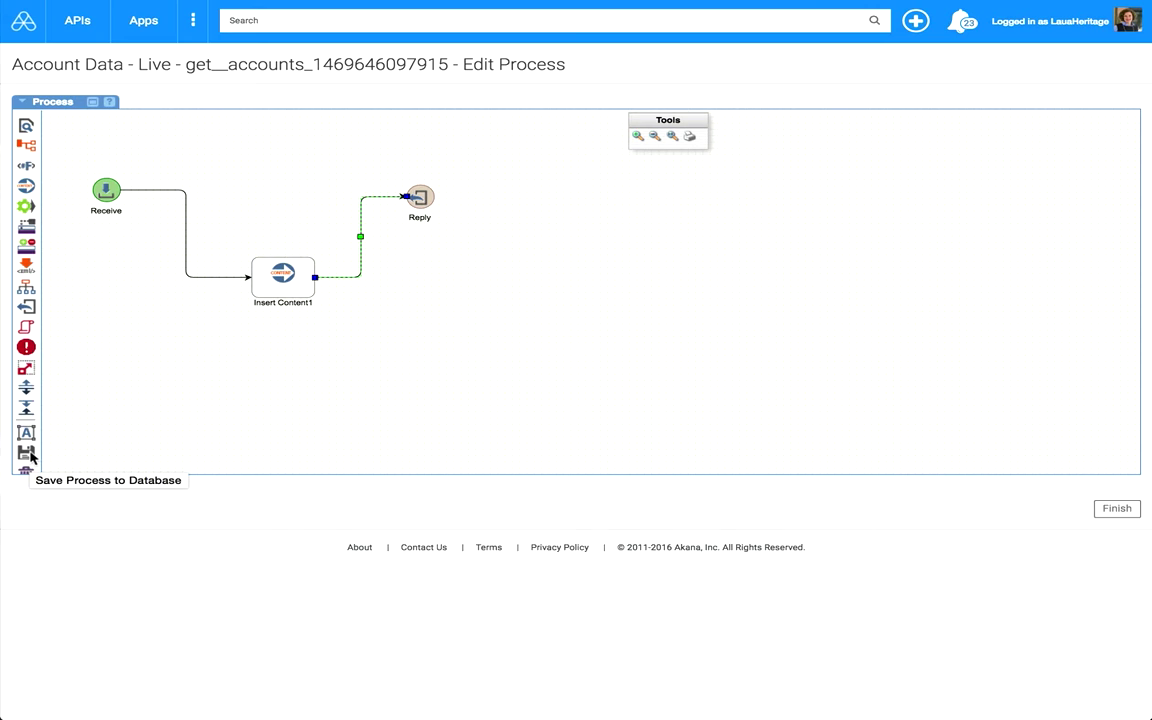
Save the process to the database
click(26, 455)
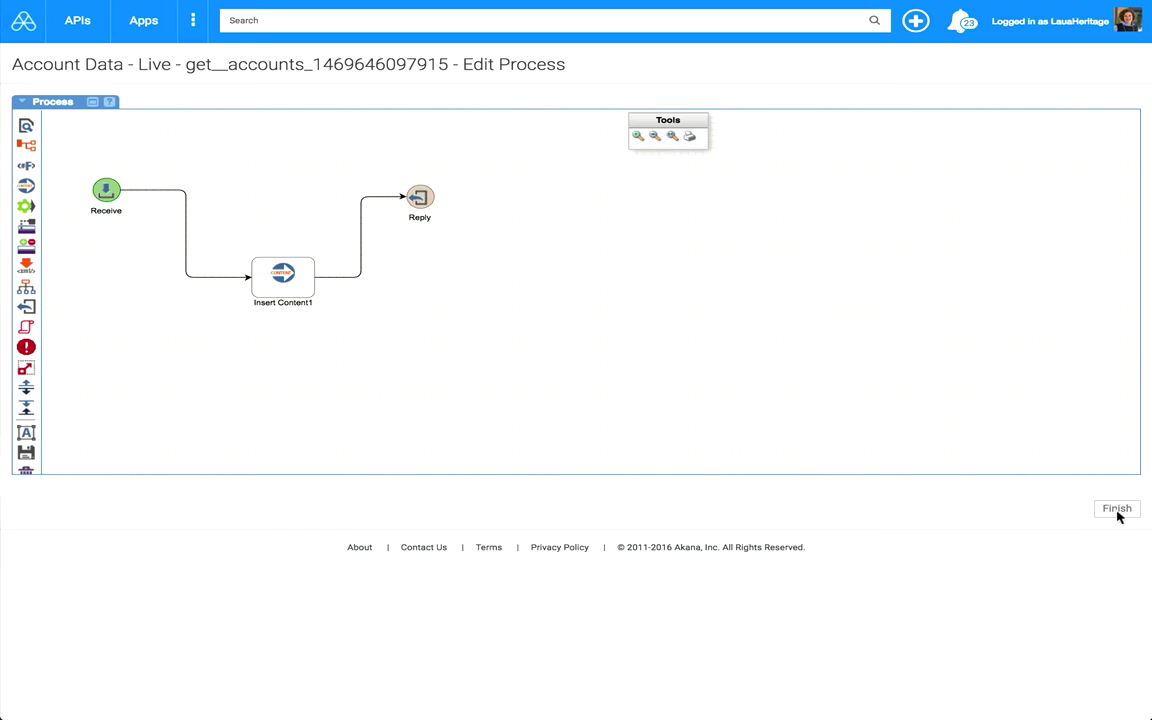
Close the process editor and return to the Account Data implementations list
click(1117, 508)
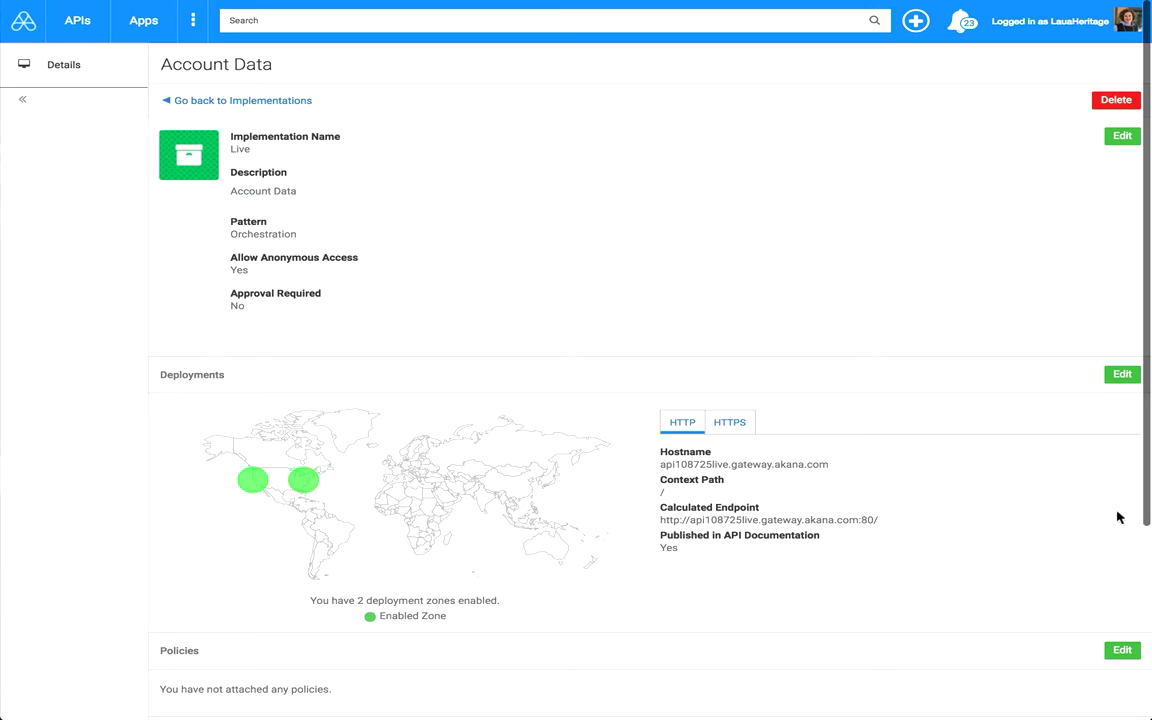
mouse_move(250, 132)
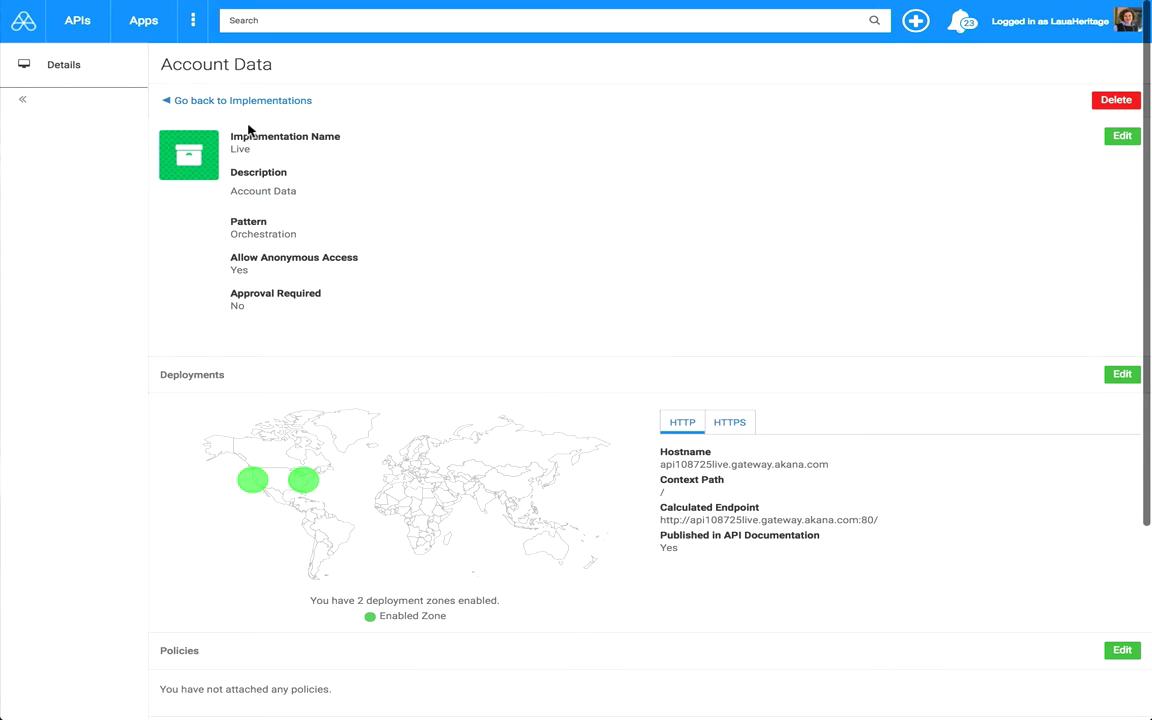
click(242, 100)
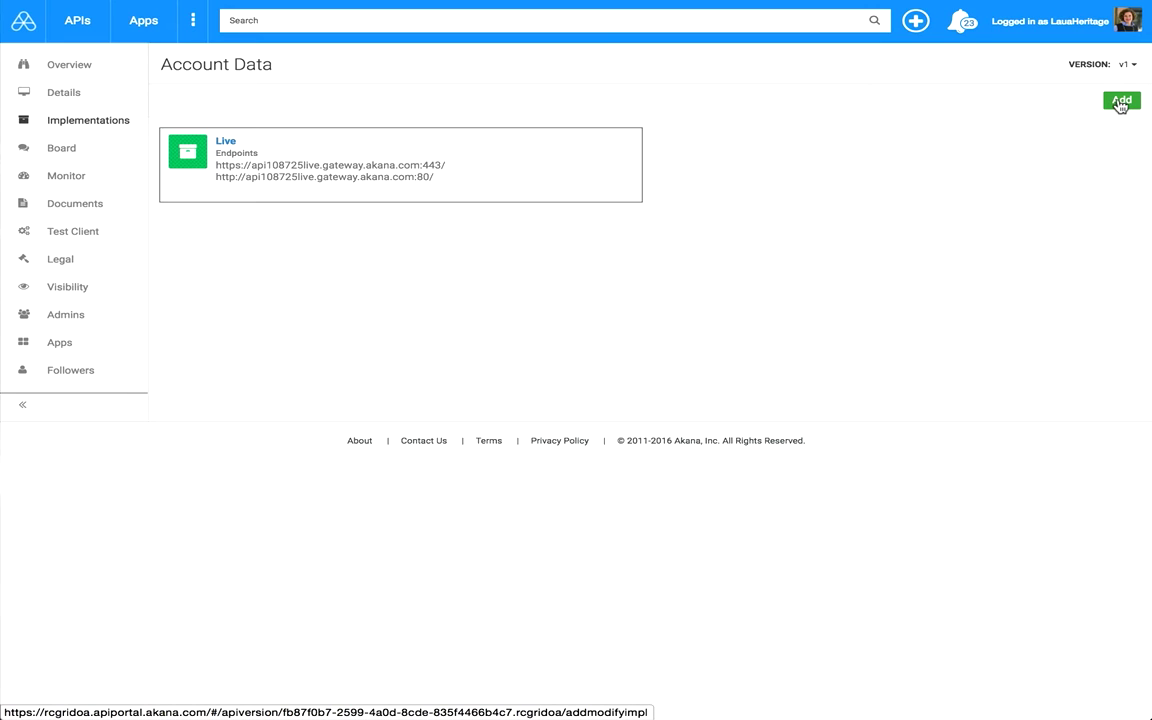
mouse_move(406, 249)
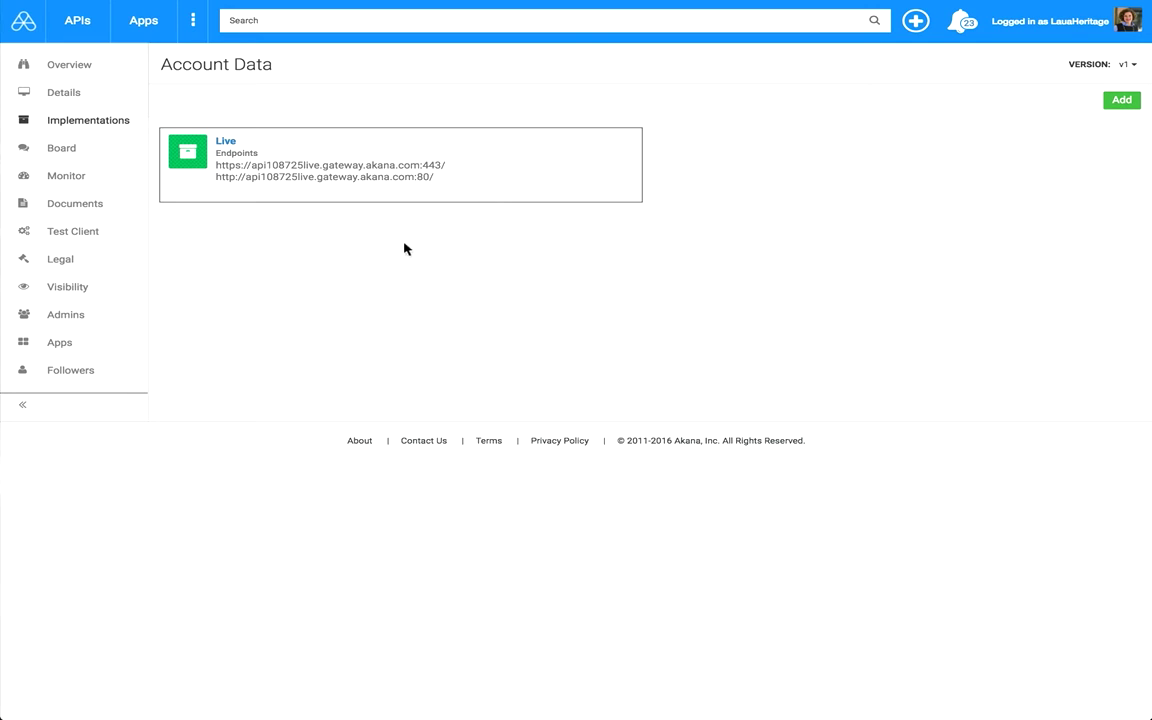
mouse_move(201, 291)
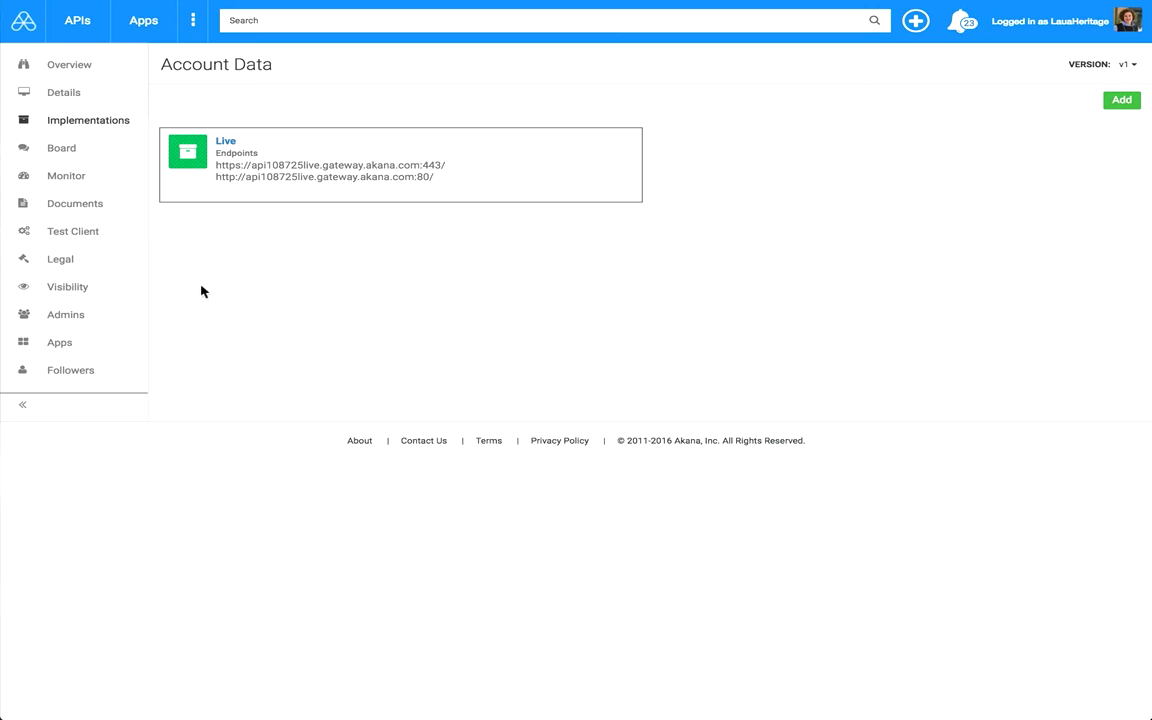
mouse_move(95, 216)
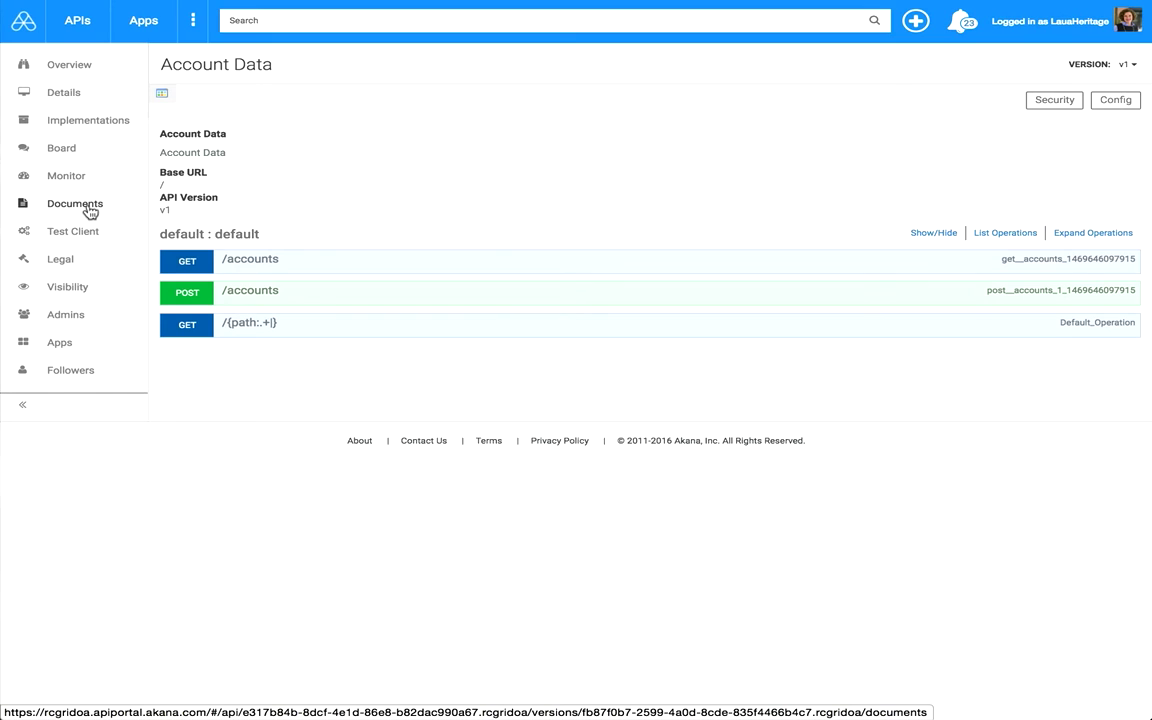
Expand GET /accounts in Documents and invoke it, getting a 200 response
click(250, 259)
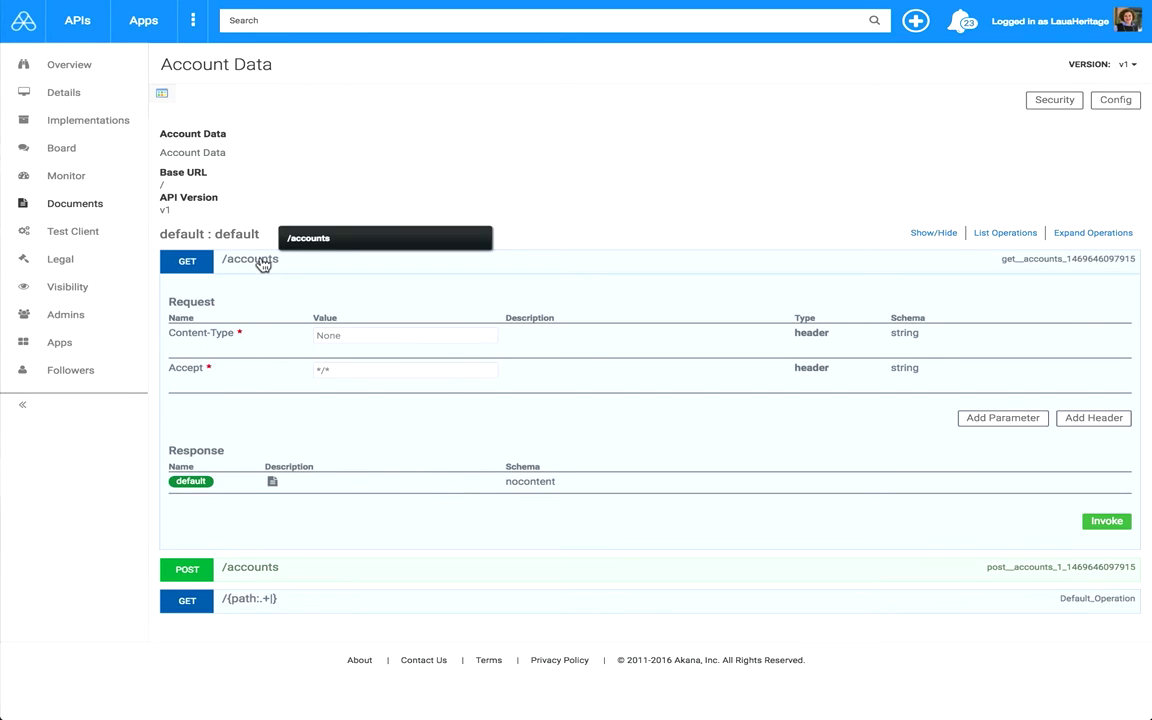
mouse_move(1126, 539)
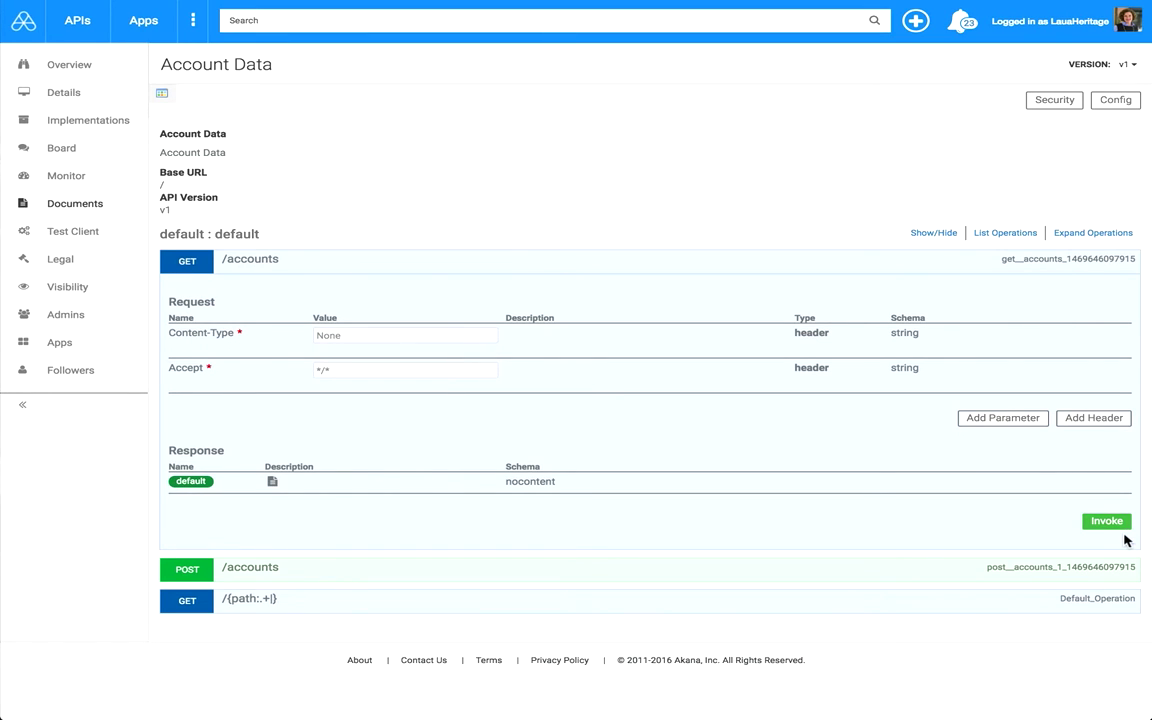
mouse_move(1106, 527)
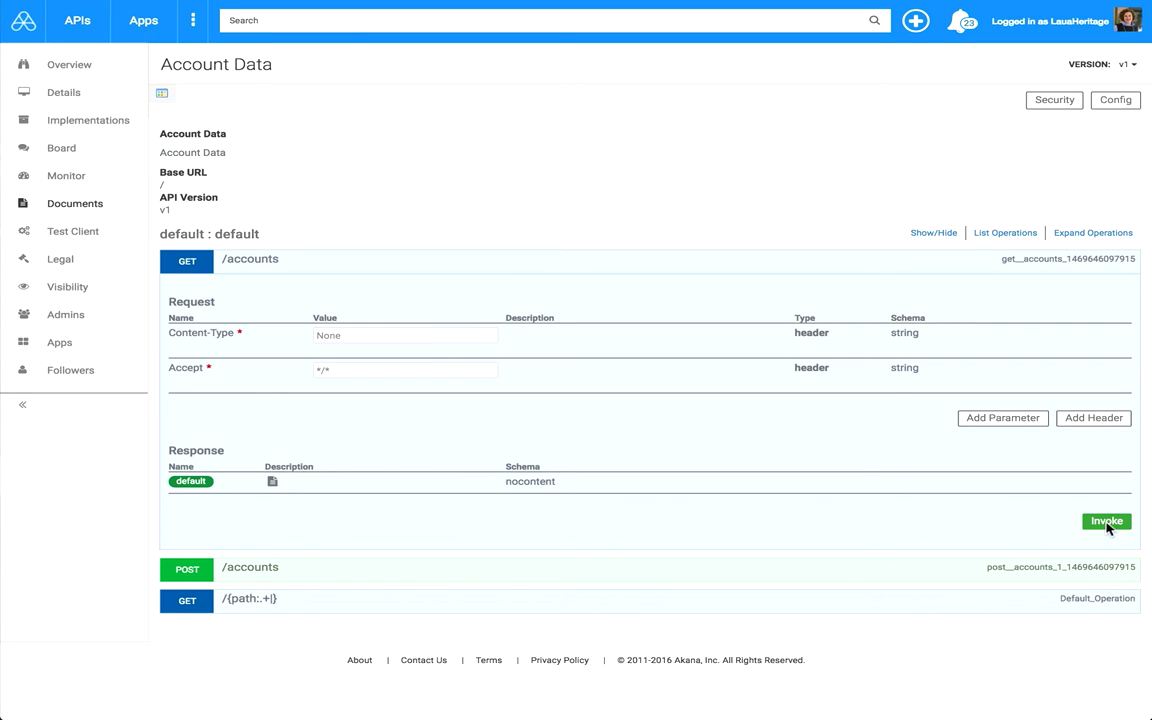
click(1104, 521)
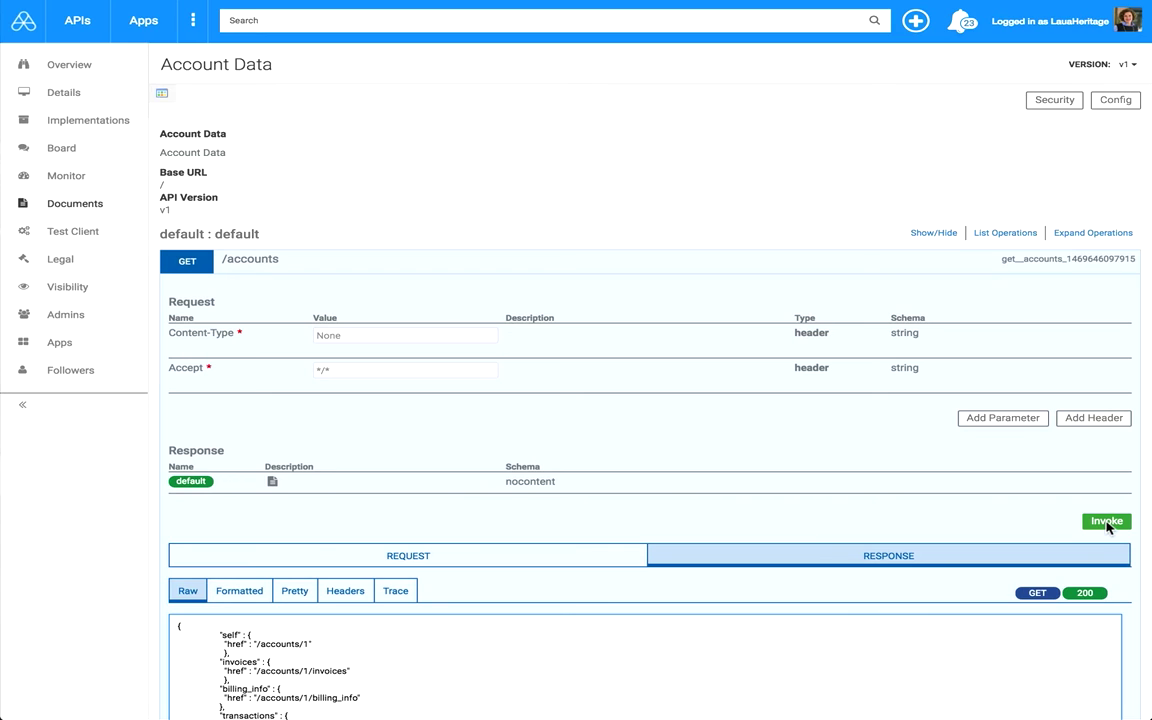